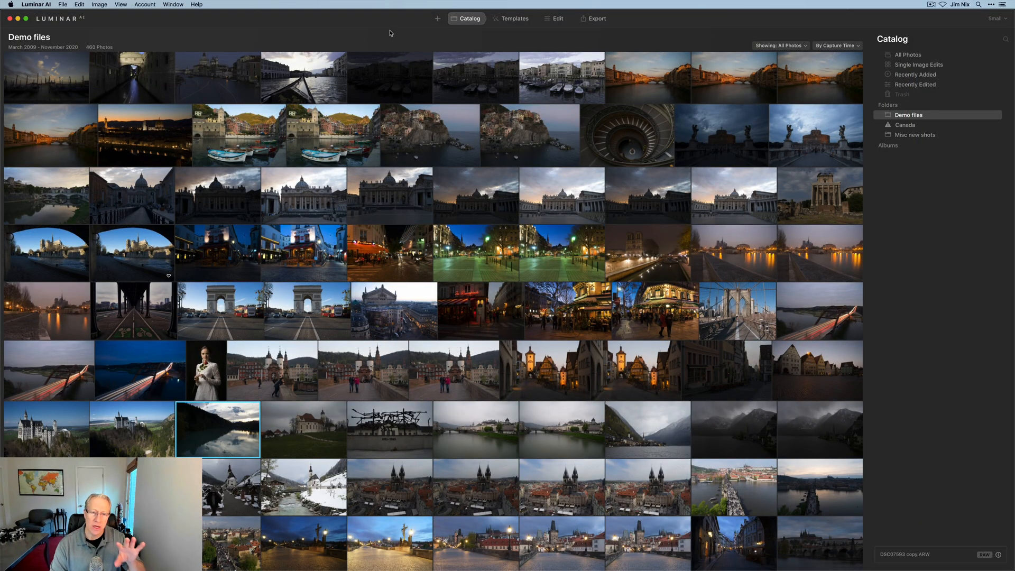
# Install the Luminar AI plugins, then view the Photos Editing extensions in System Preferences
pyautogui.click(37, 4)
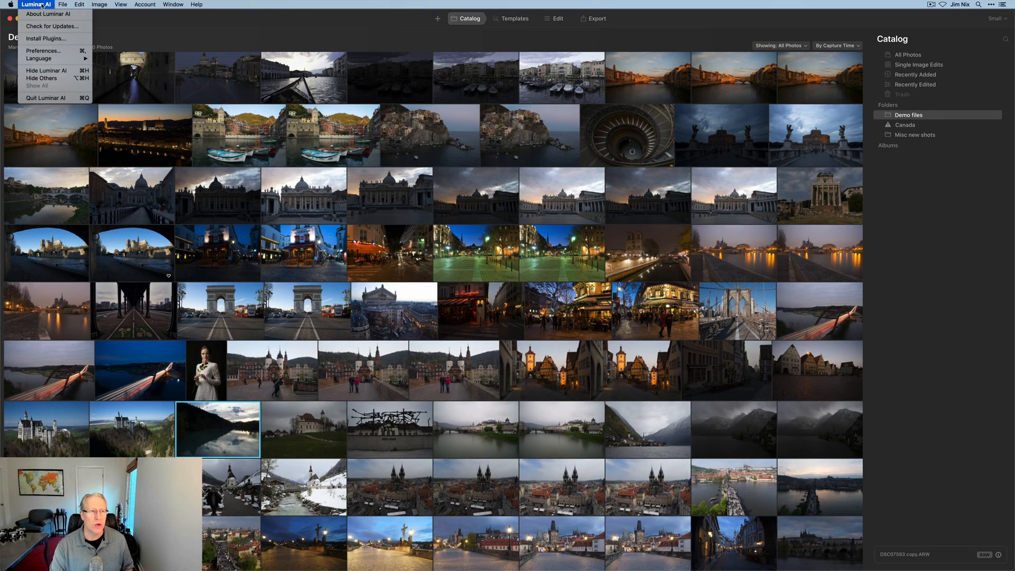
pyautogui.moveTo(46, 38)
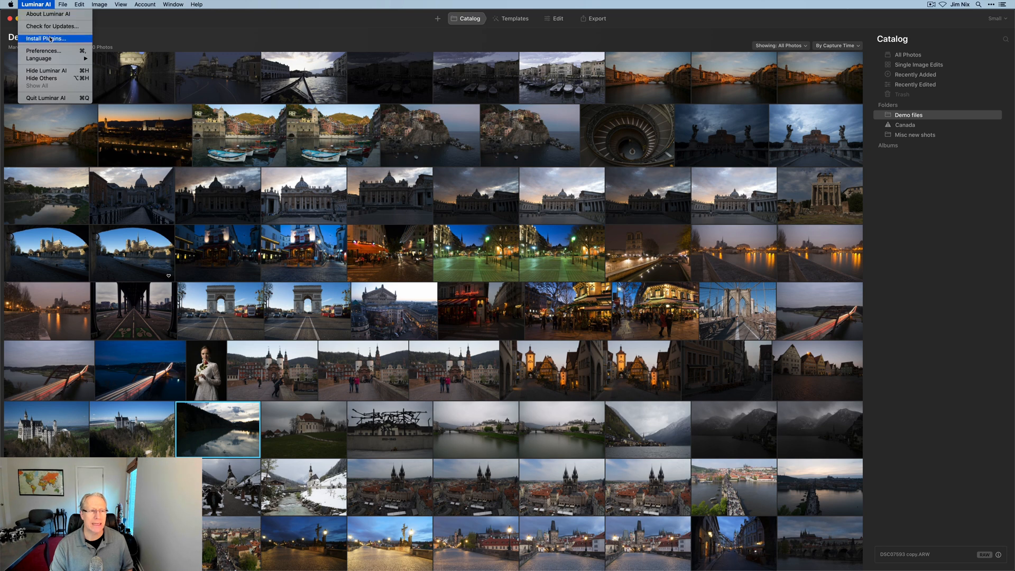
pyautogui.click(46, 38)
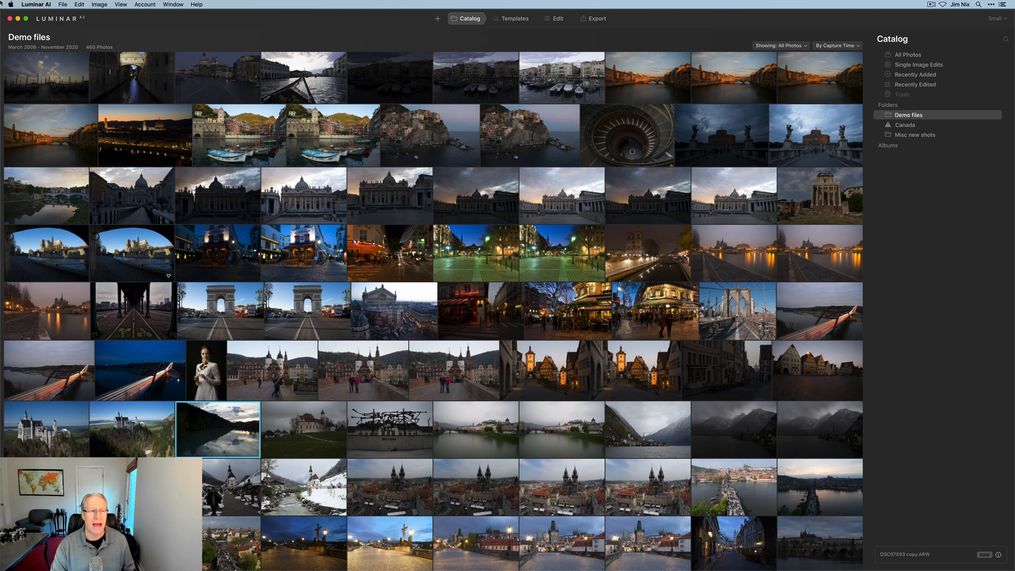
pyautogui.click(9, 5)
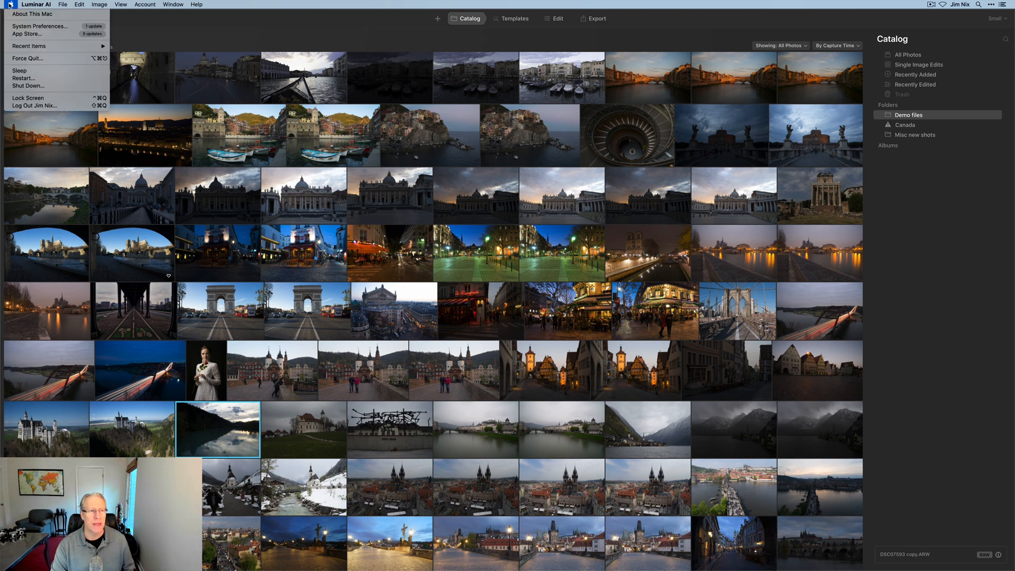
pyautogui.moveTo(40, 26)
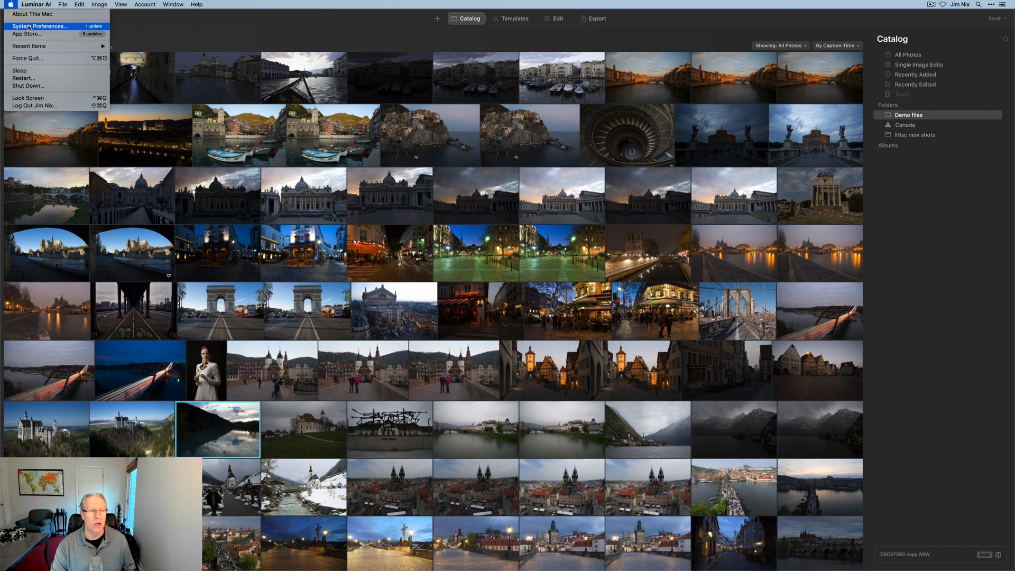
pyautogui.click(40, 26)
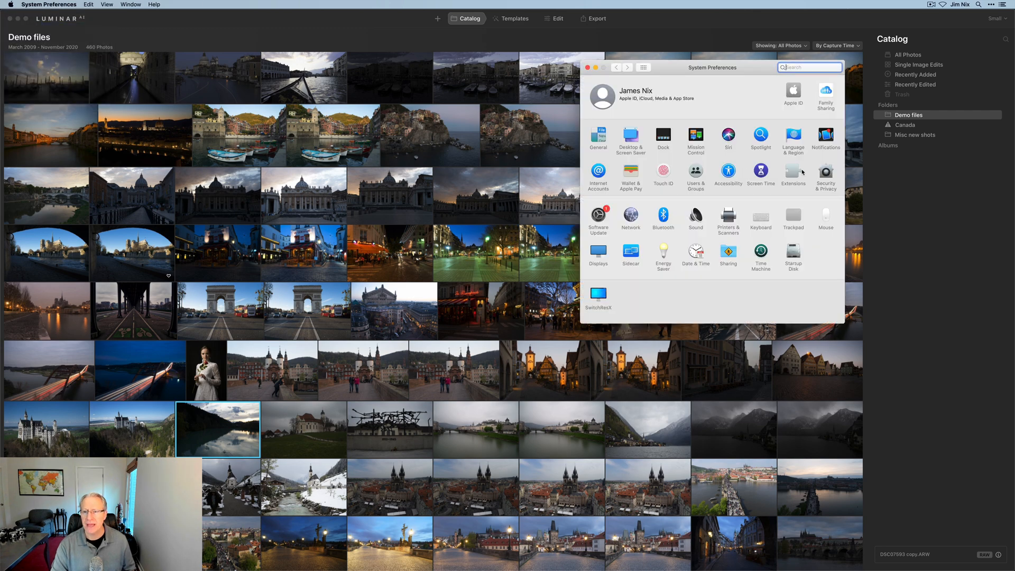
pyautogui.click(793, 173)
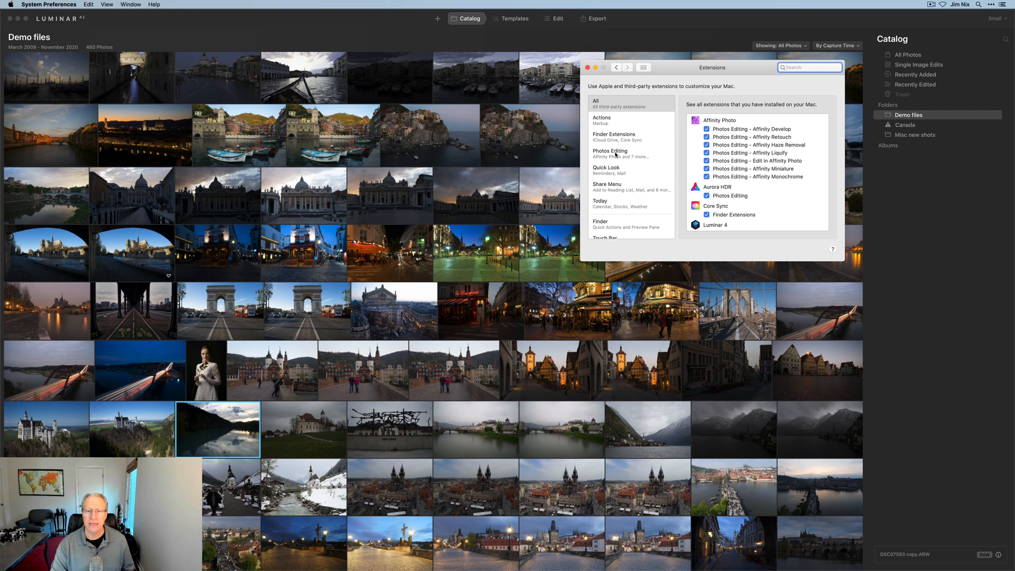
pyautogui.click(610, 153)
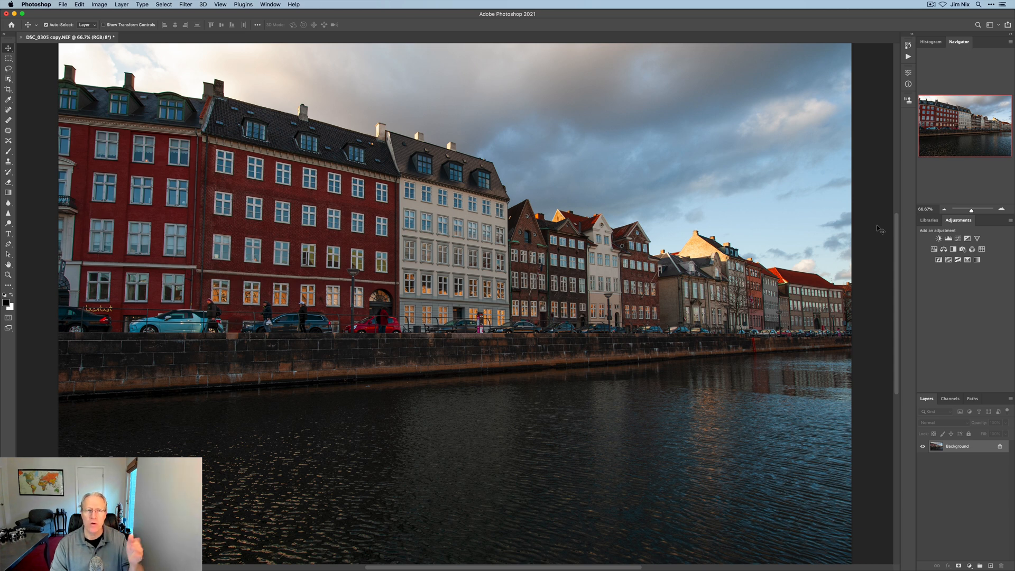
# Run Filter > Skylum Software > Luminar AI on the canal-side buildings photo
pyautogui.click(185, 5)
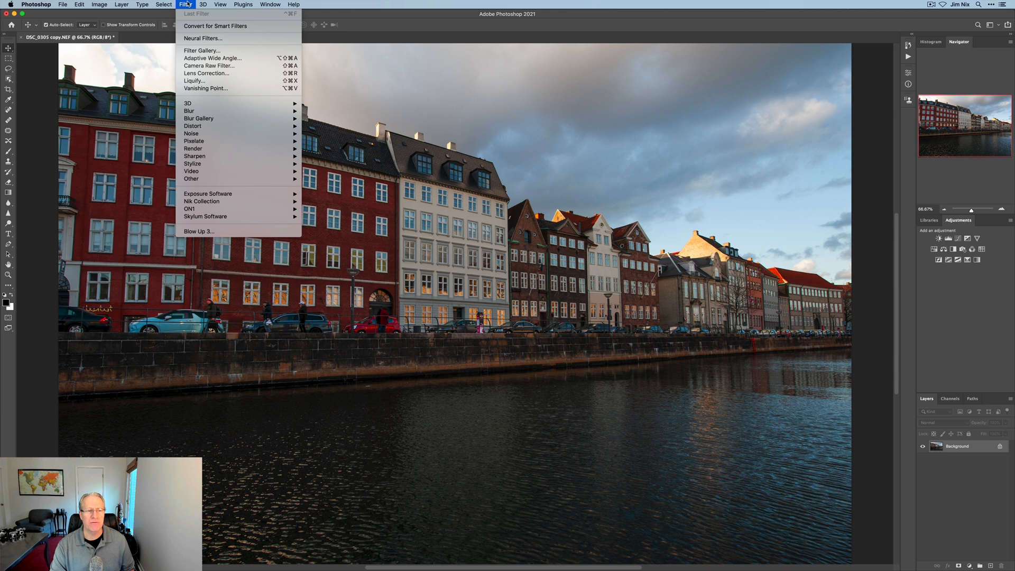
pyautogui.moveTo(205, 217)
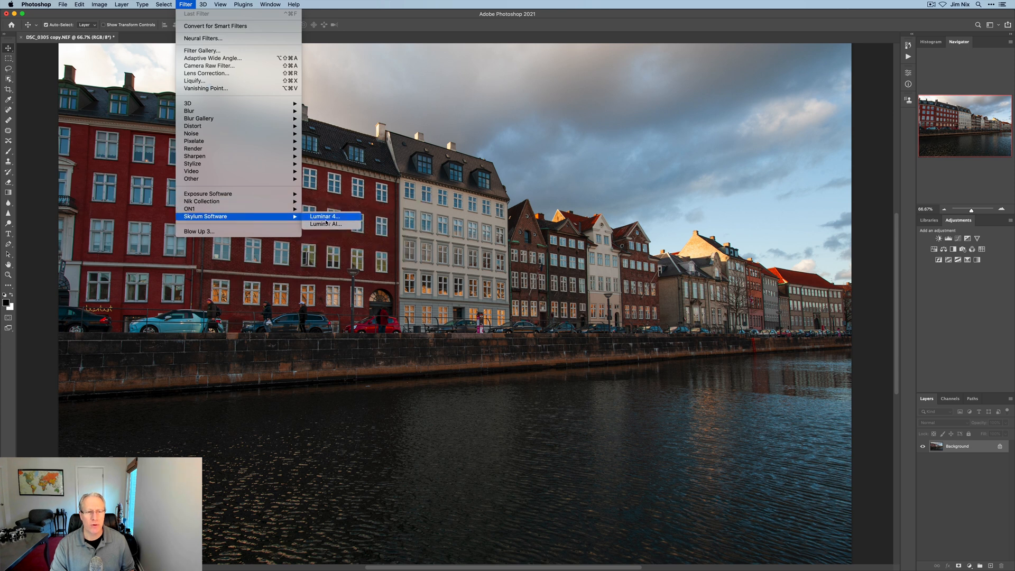
pyautogui.moveTo(327, 224)
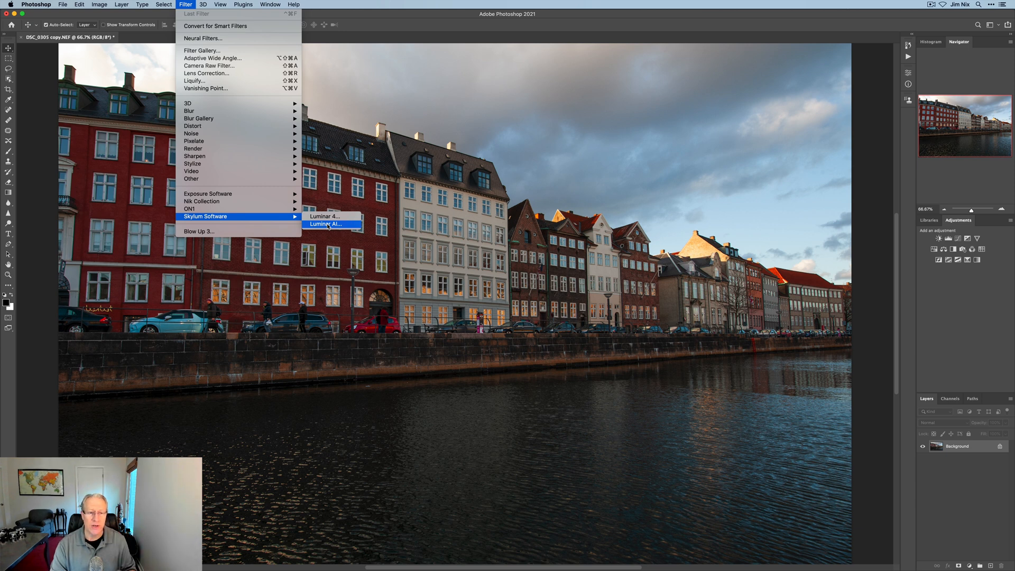
pyautogui.click(326, 225)
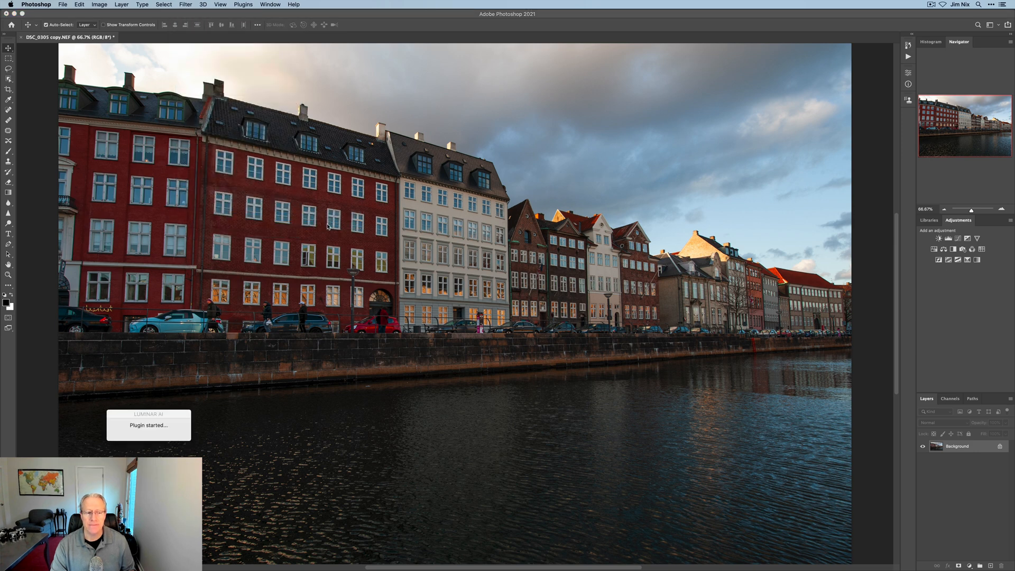
pyautogui.moveTo(237, 370)
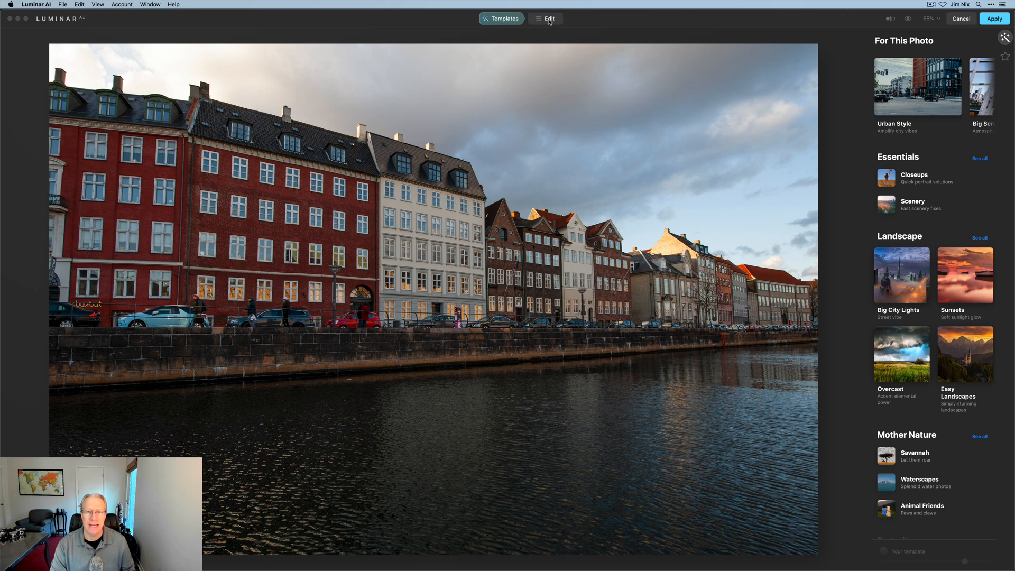
# Boost Accent, Sky Enhancer, Exposure and Shadows, lower Highlights, and apply the edit
pyautogui.click(545, 18)
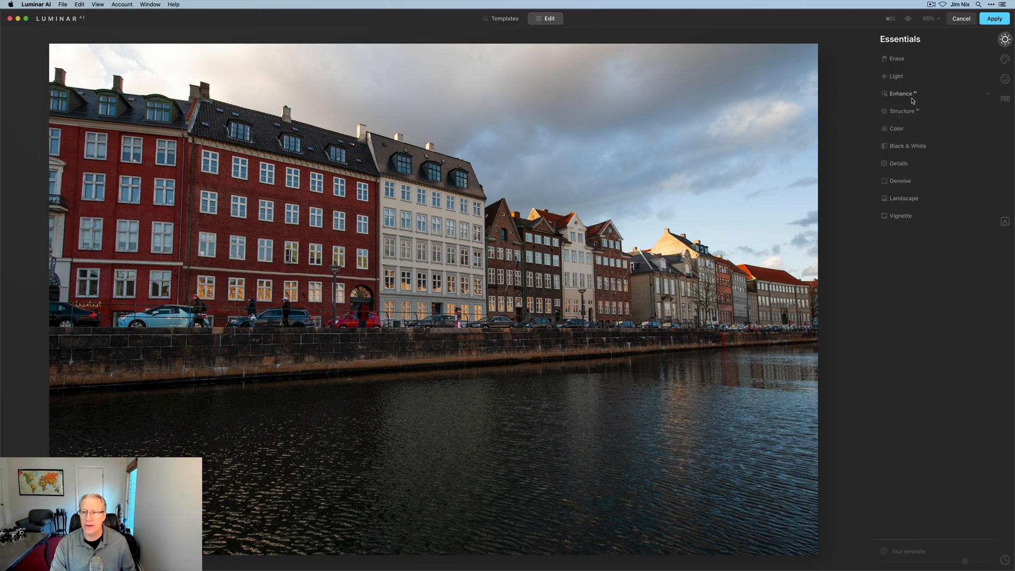
pyautogui.click(899, 93)
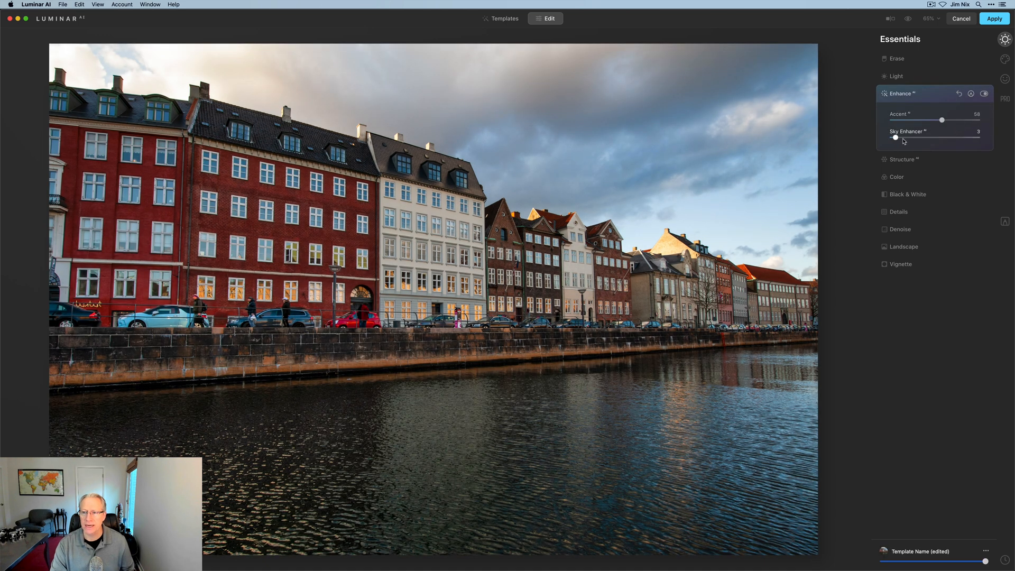
pyautogui.click(896, 76)
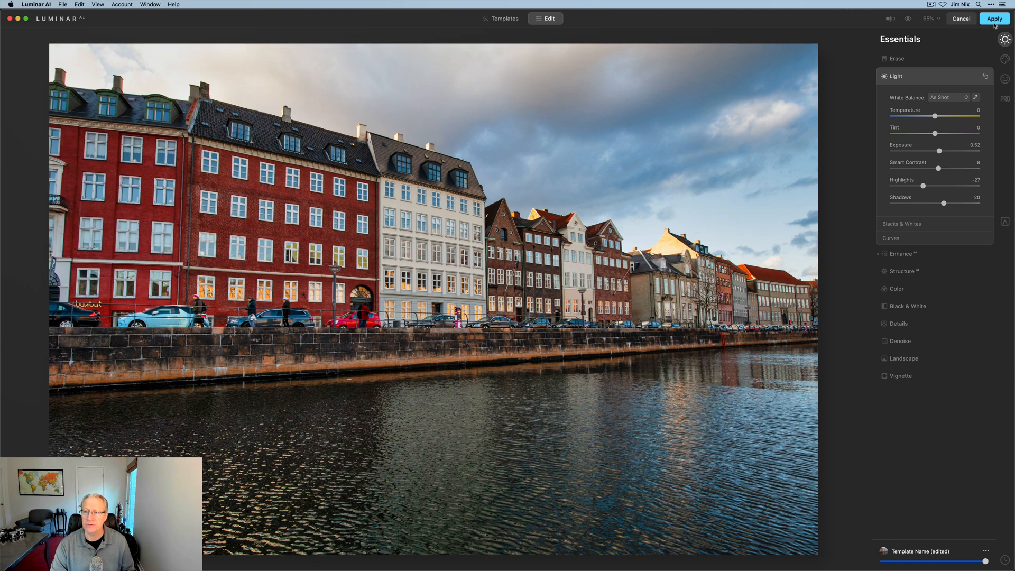
pyautogui.click(994, 18)
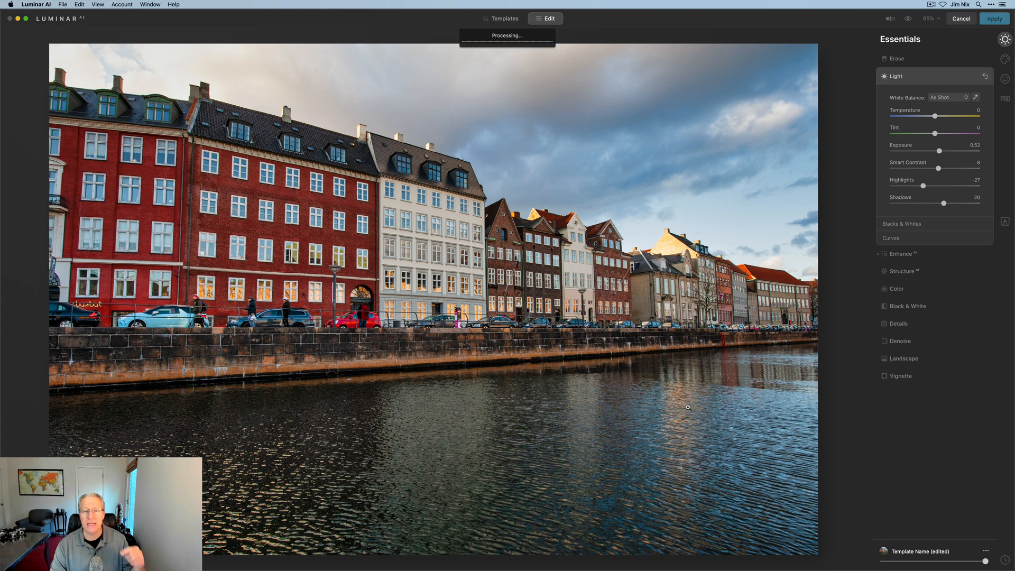
# Return to Photoshop and review the enhanced canal photo's Background layer
pyautogui.click(994, 17)
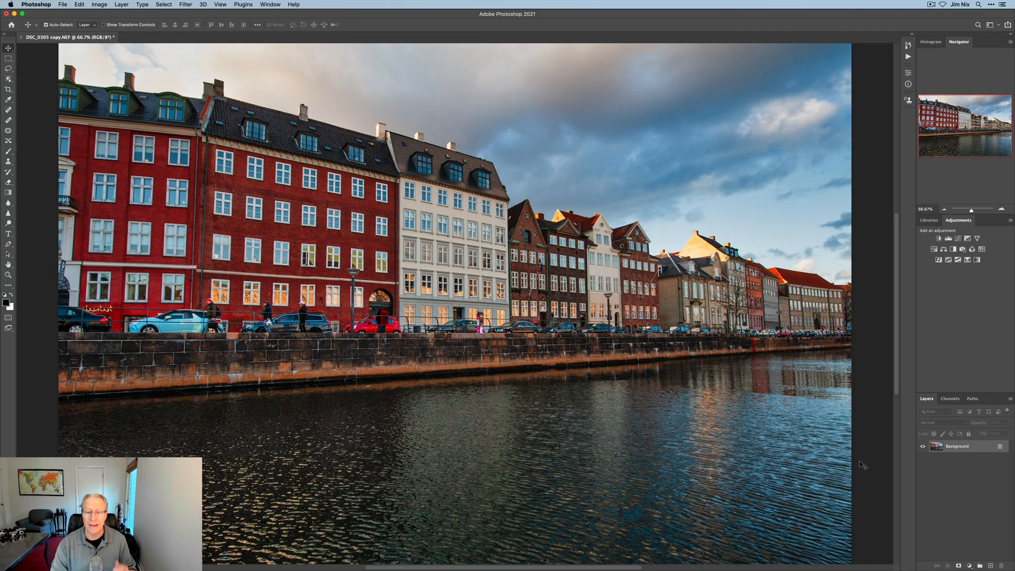
pyautogui.moveTo(951, 461)
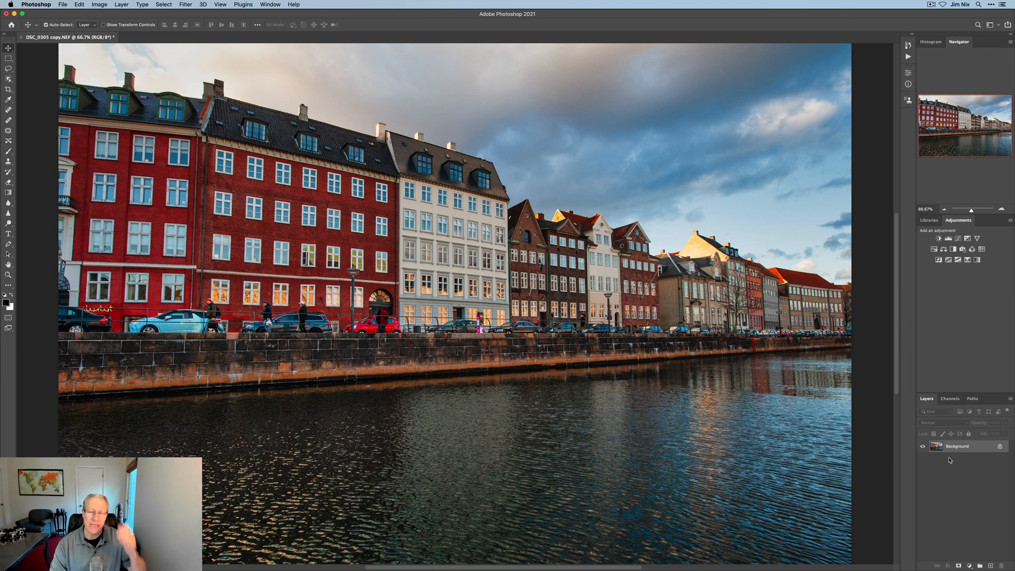
pyautogui.moveTo(486, 313)
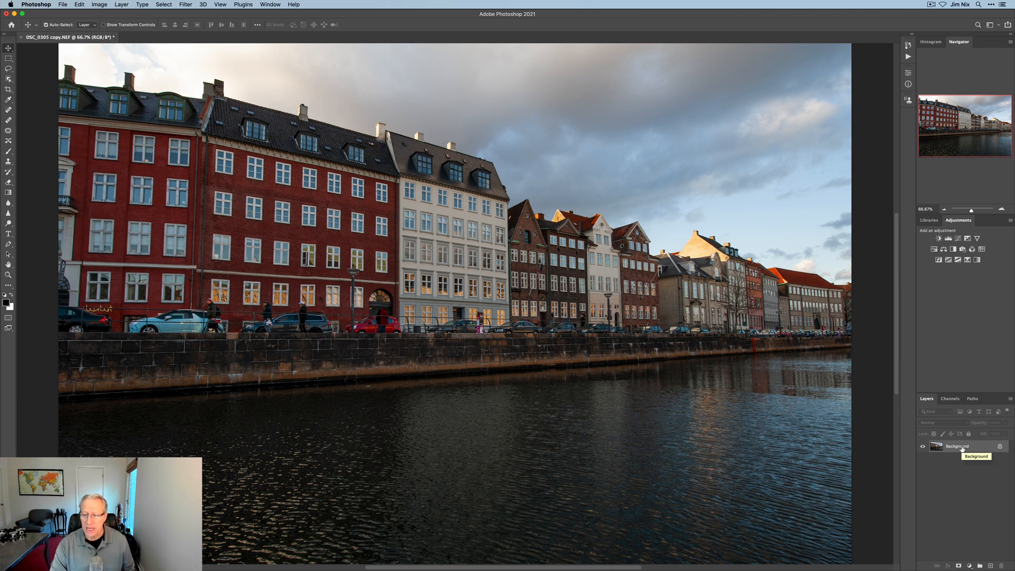
# Convert the Background layer to a Smart Object and launch Luminar AI on it
pyautogui.rightClick(957, 446)
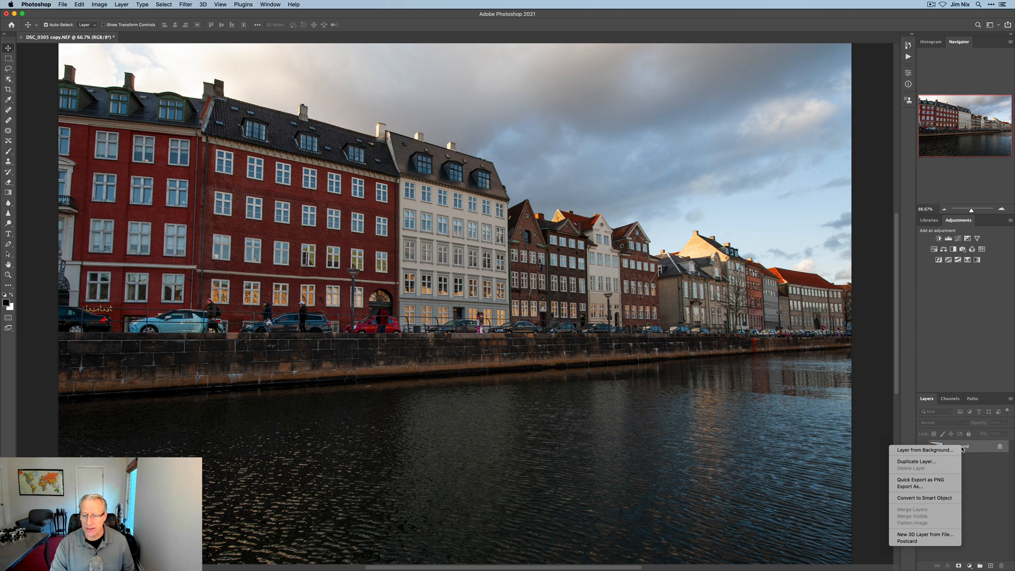
pyautogui.click(923, 449)
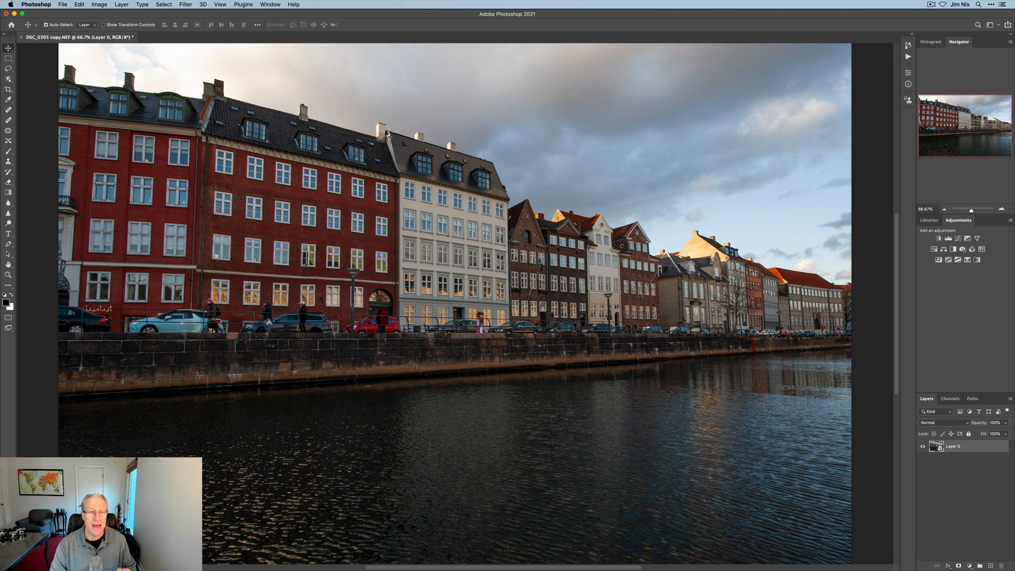
pyautogui.click(185, 5)
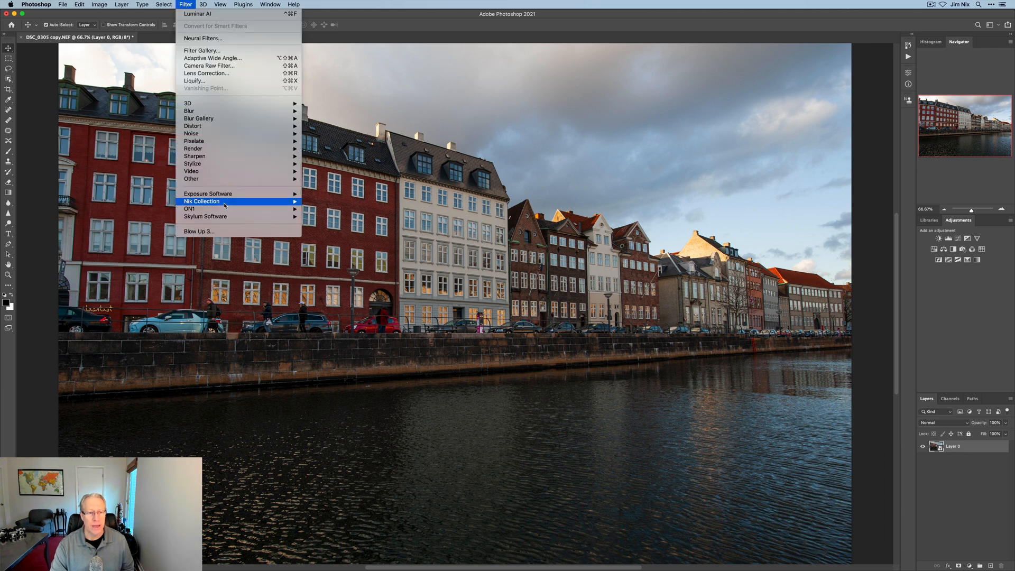
pyautogui.moveTo(206, 216)
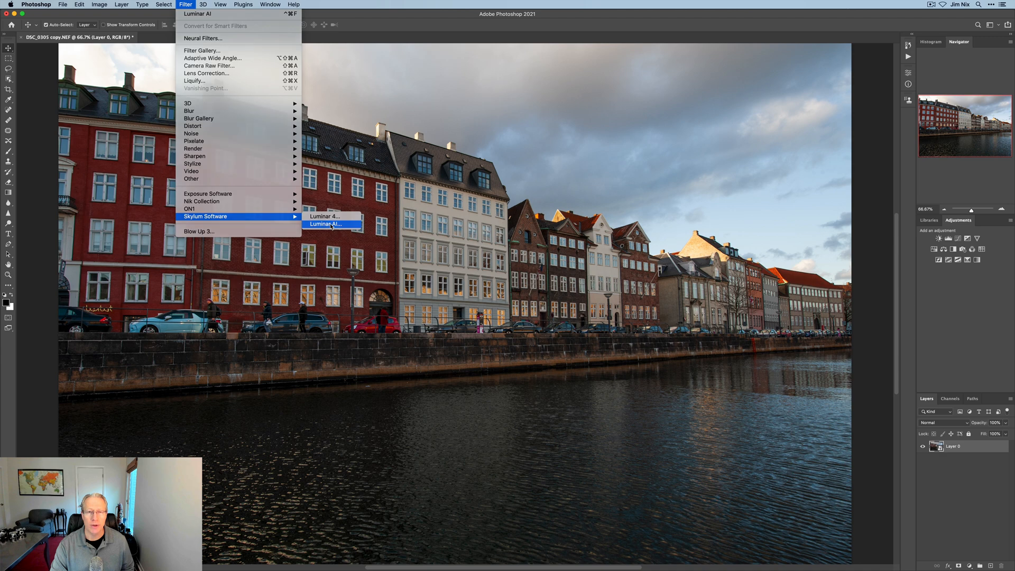
pyautogui.click(325, 224)
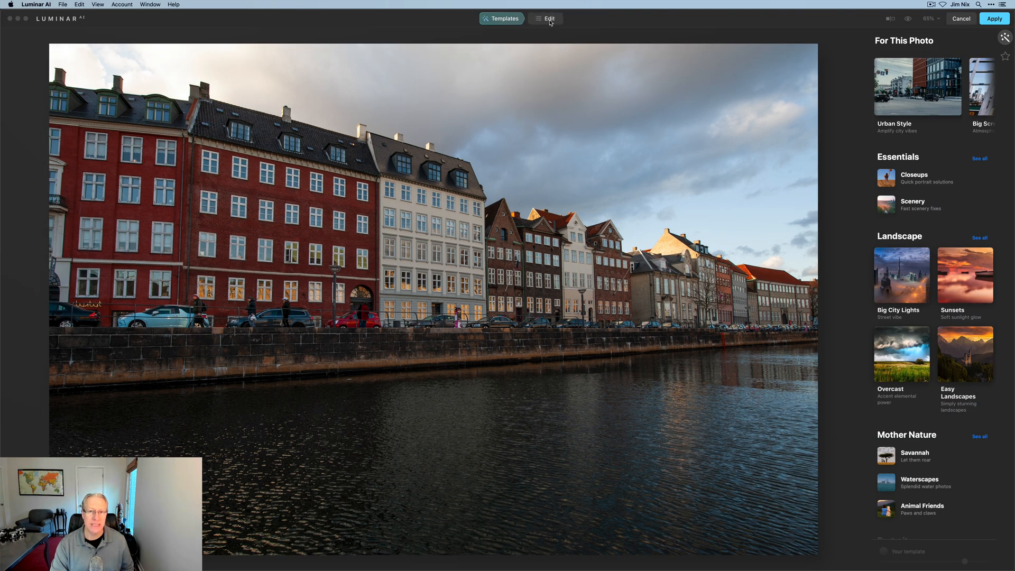
# Set Accent 56, Sky Enhancer 15, Vibrance 16, Highlights -59 and Shadows 36
pyautogui.click(546, 18)
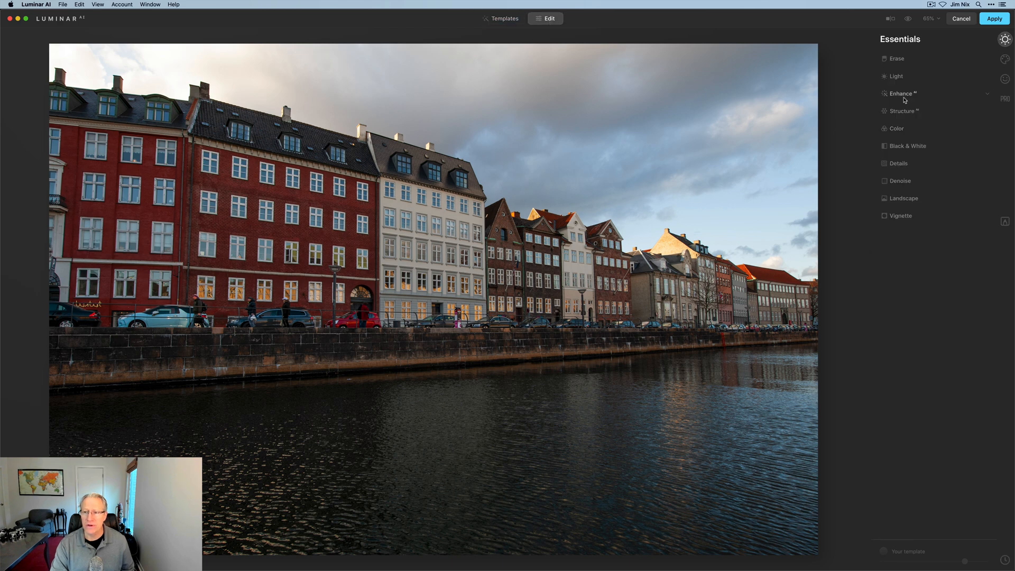
pyautogui.click(900, 93)
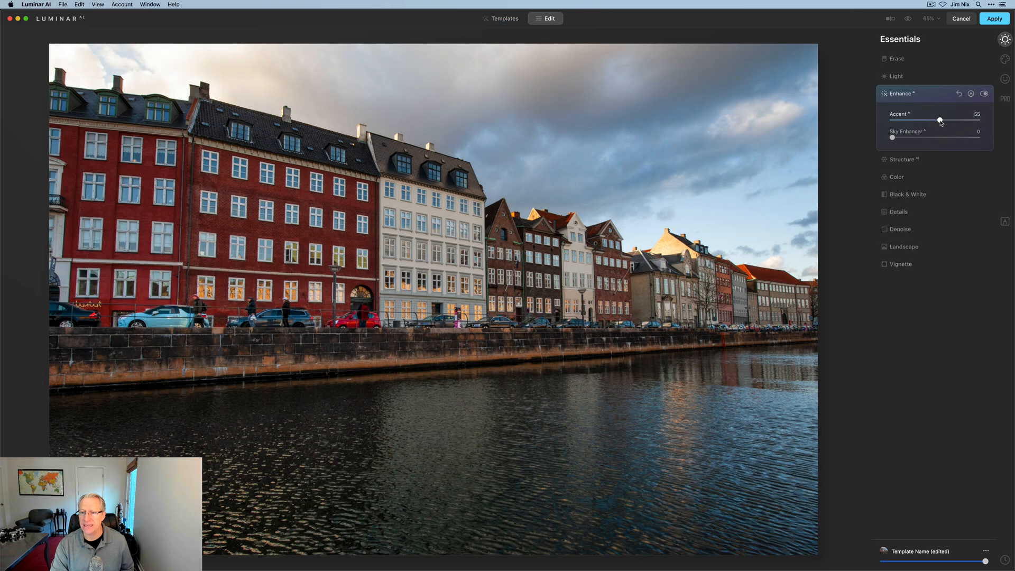
pyautogui.moveTo(892, 137); pyautogui.dragTo(906, 138)
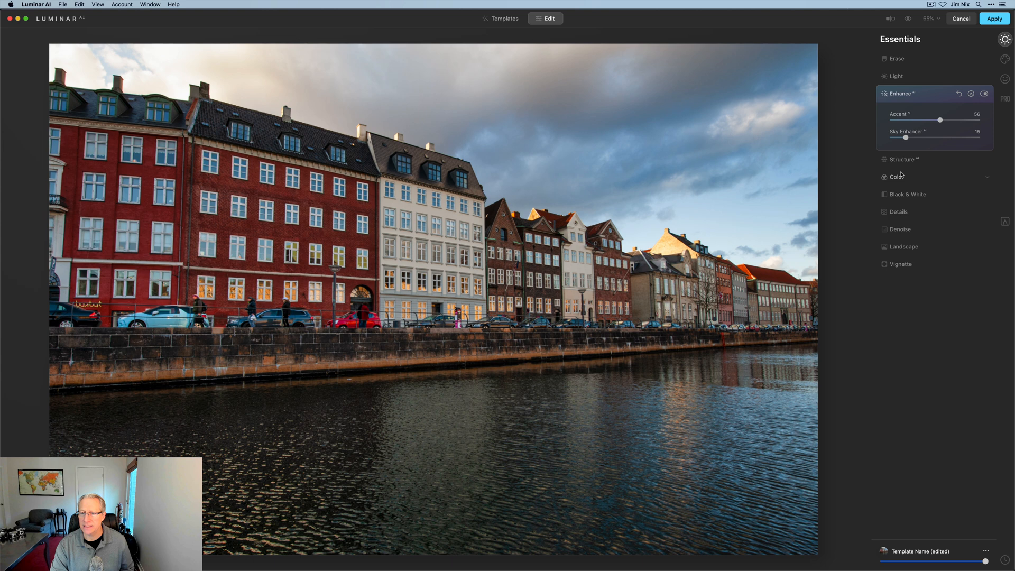
pyautogui.click(896, 175)
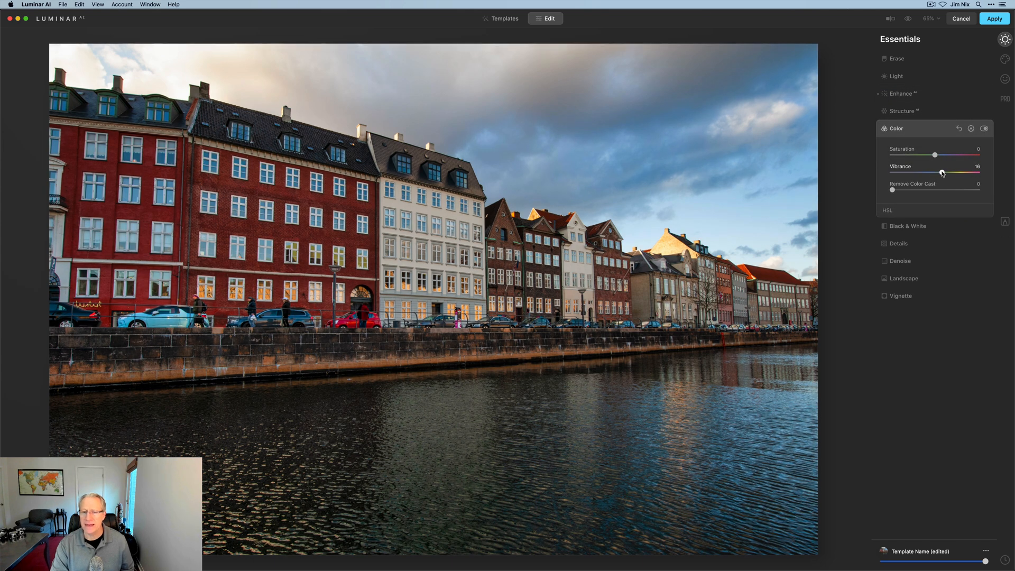
pyautogui.click(896, 76)
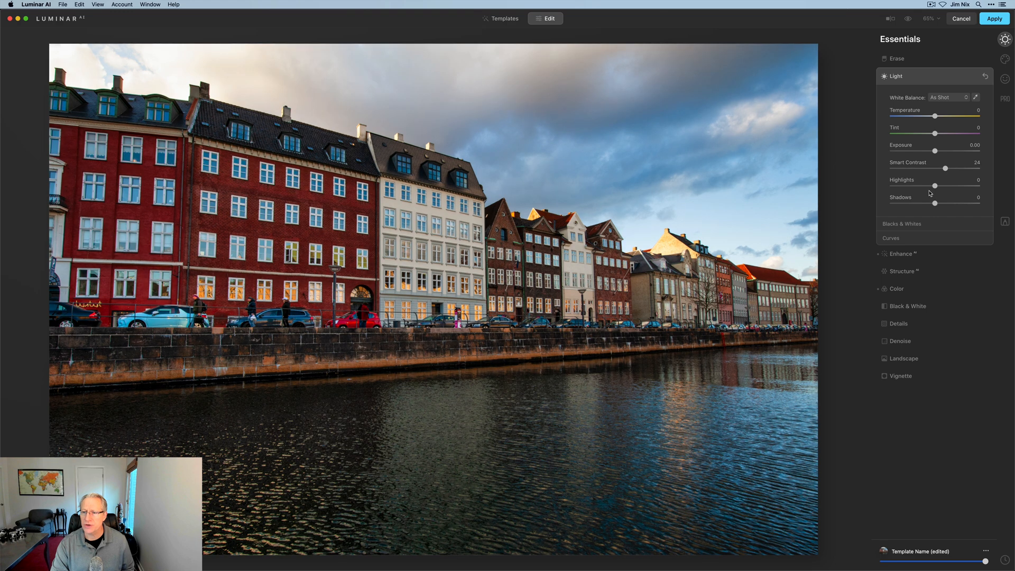
pyautogui.moveTo(935, 202); pyautogui.dragTo(950, 202)
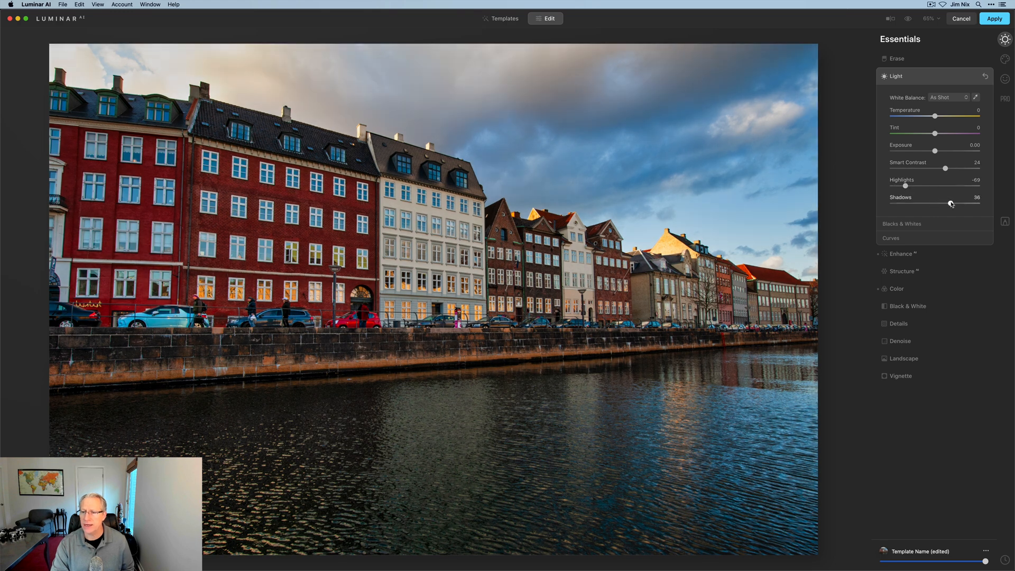
pyautogui.moveTo(947, 203); pyautogui.dragTo(950, 203)
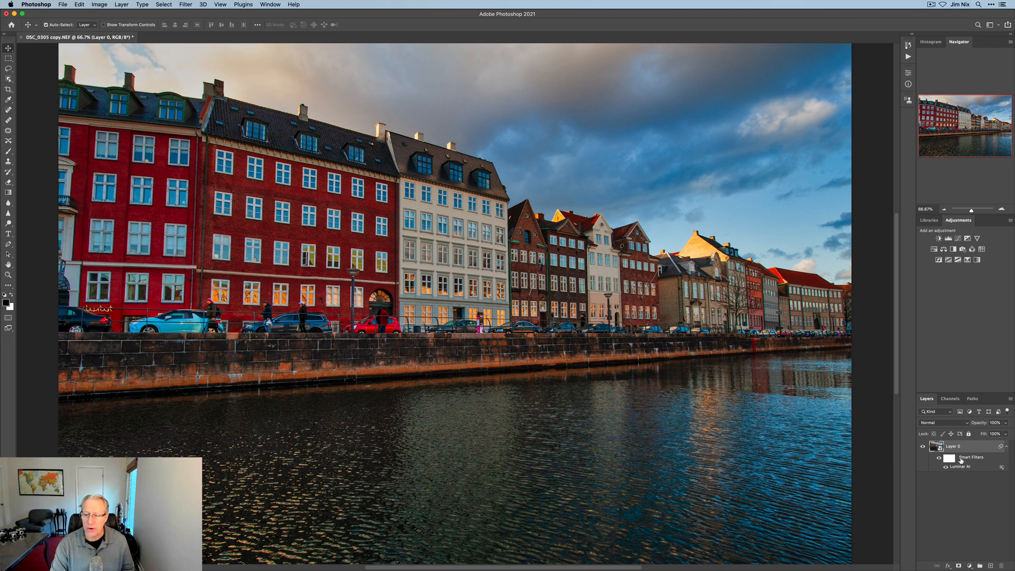
pyautogui.moveTo(970, 465)
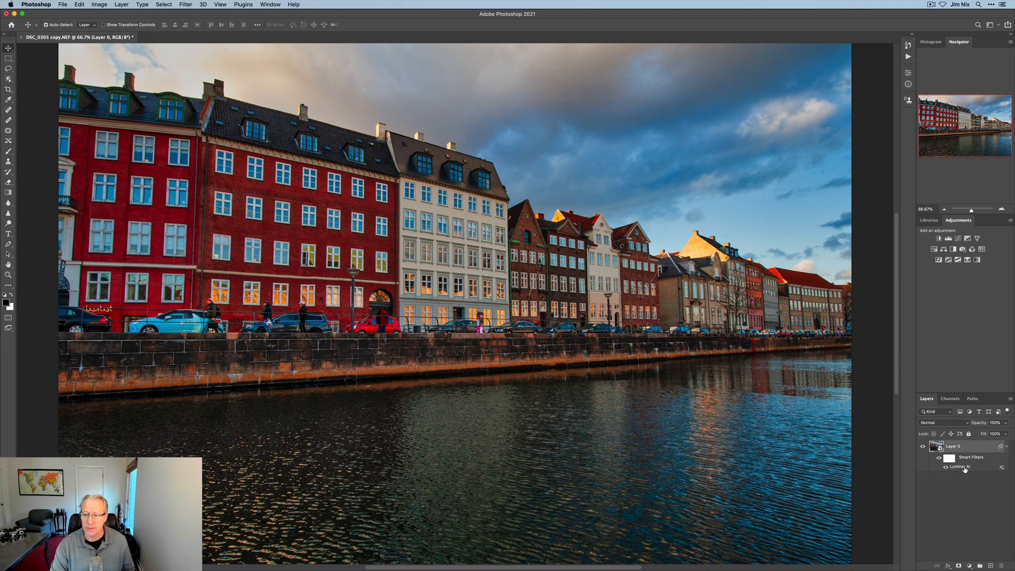
pyautogui.moveTo(965, 466)
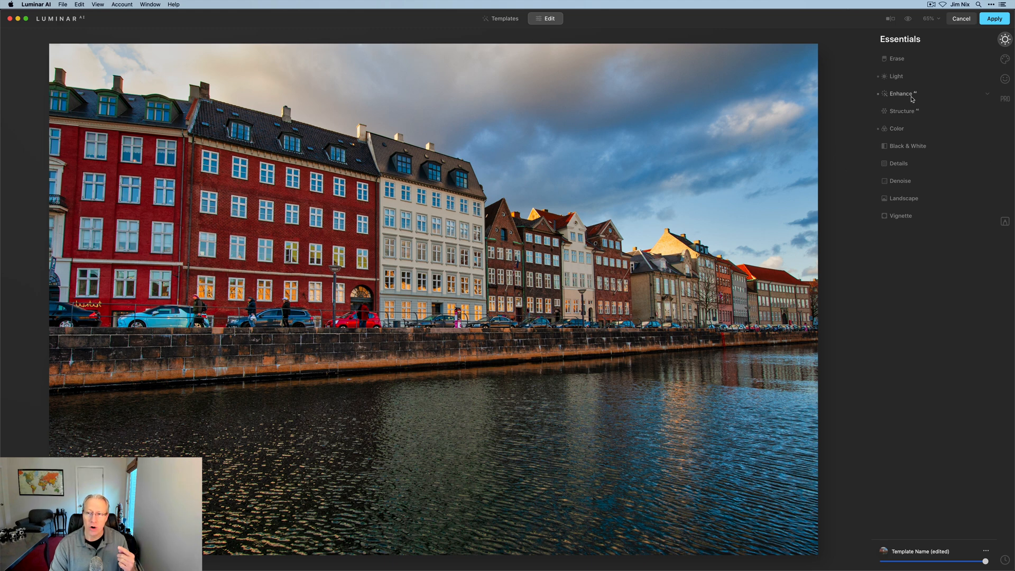
pyautogui.click(896, 76)
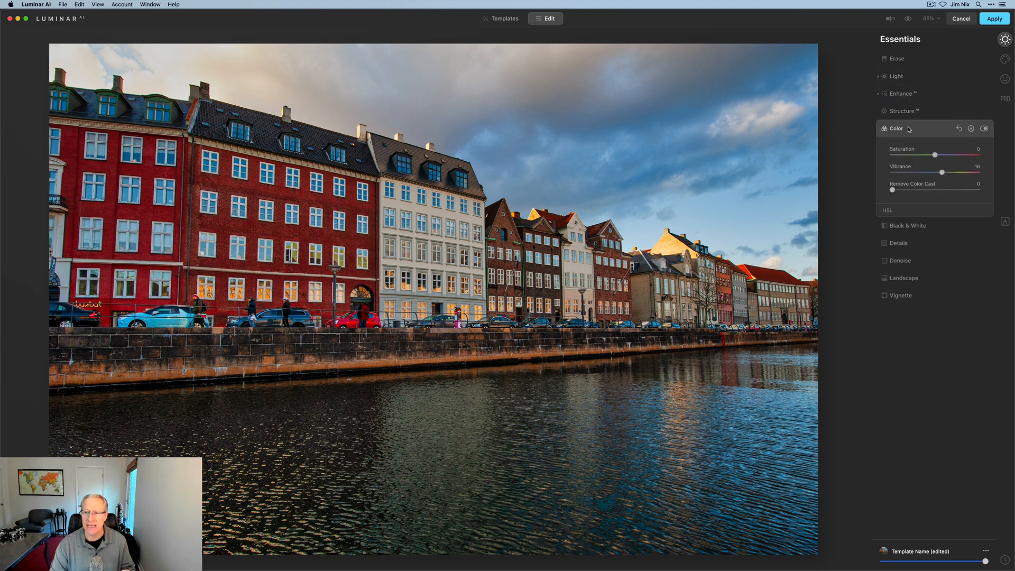
pyautogui.click(896, 128)
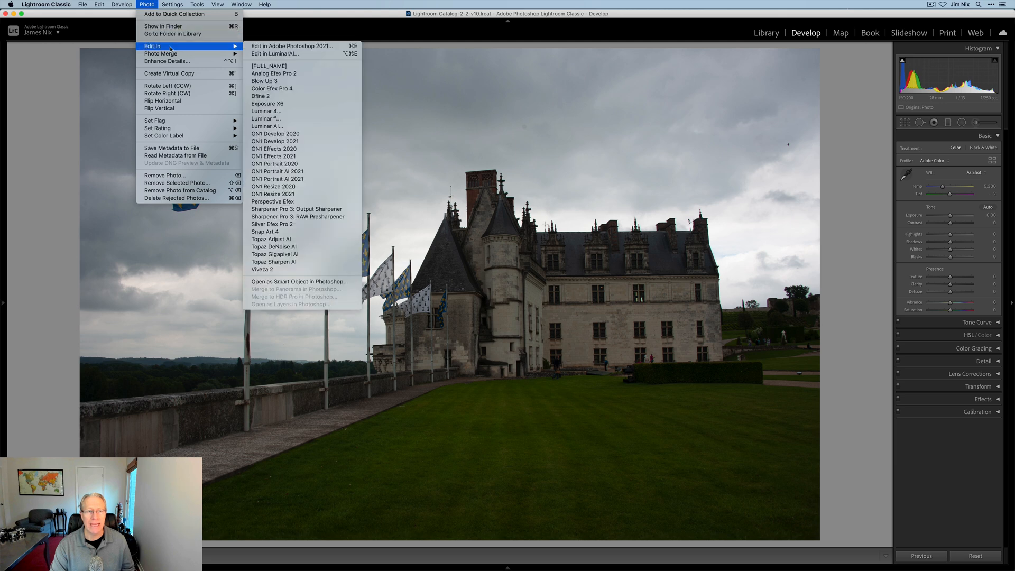
# Choose Photo > Edit In > Edit in LuminarAI for the château photo
pyautogui.click(274, 54)
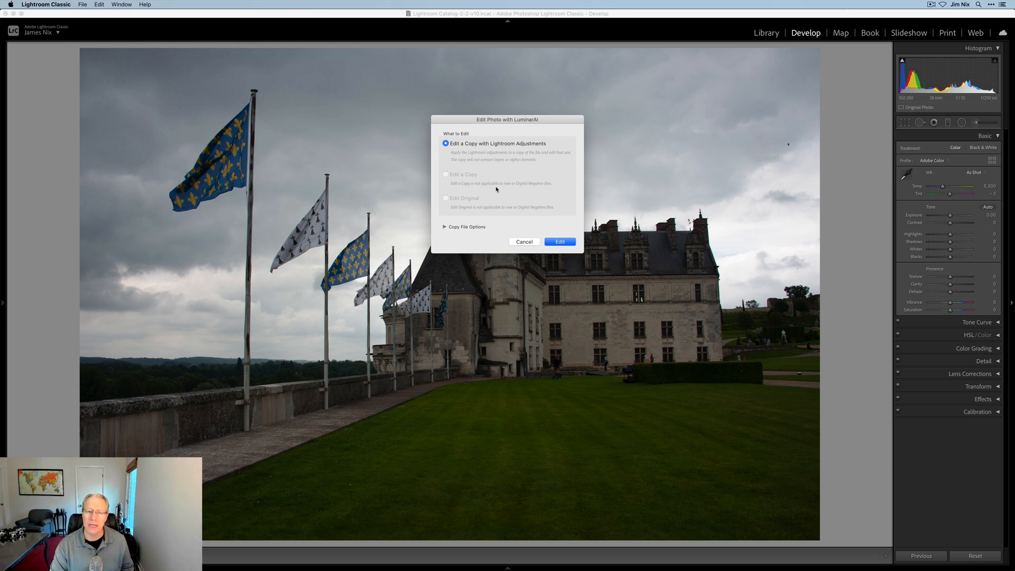
pyautogui.moveTo(473, 205)
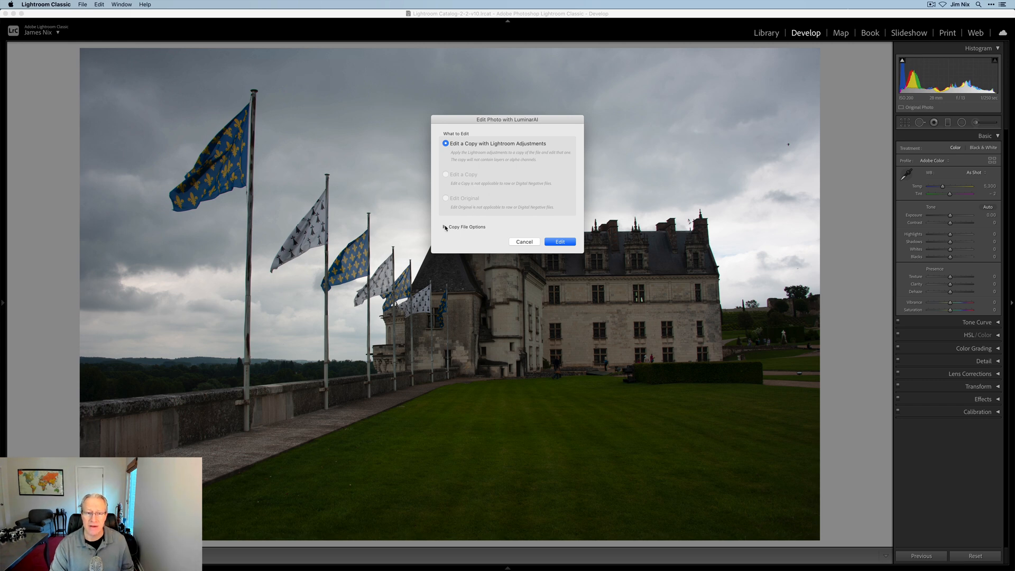
# Expand Copy File Options showing TIFF, Adobe RGB (1998), 16-bit, 240 resolution, no compression
pyautogui.click(445, 227)
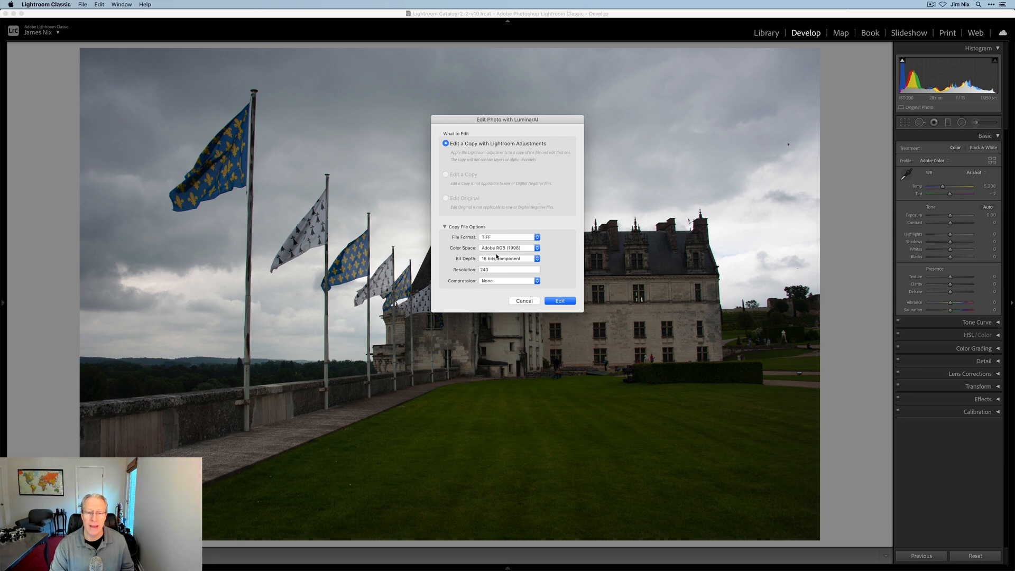
pyautogui.moveTo(528, 323)
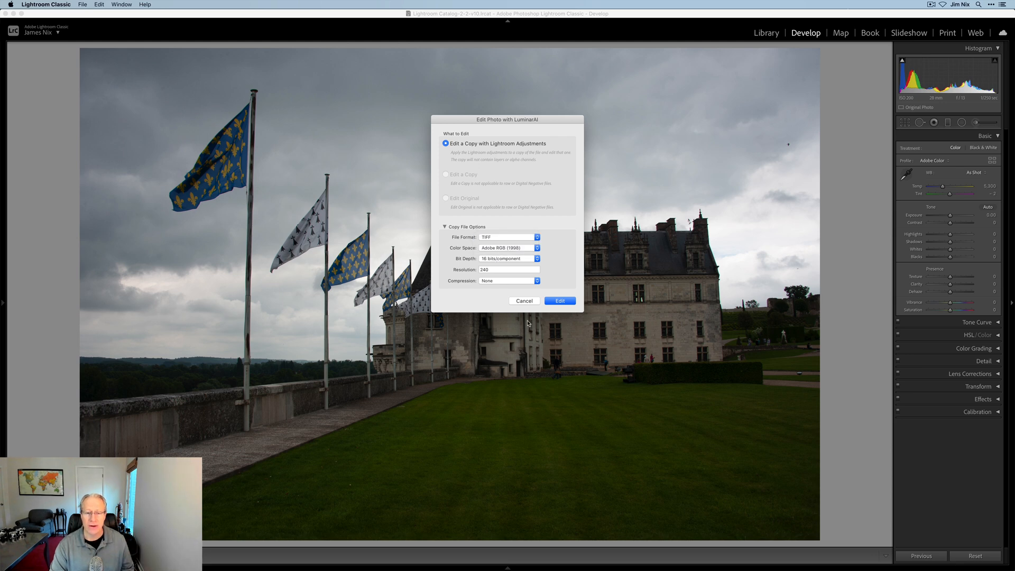
pyautogui.moveTo(558, 300)
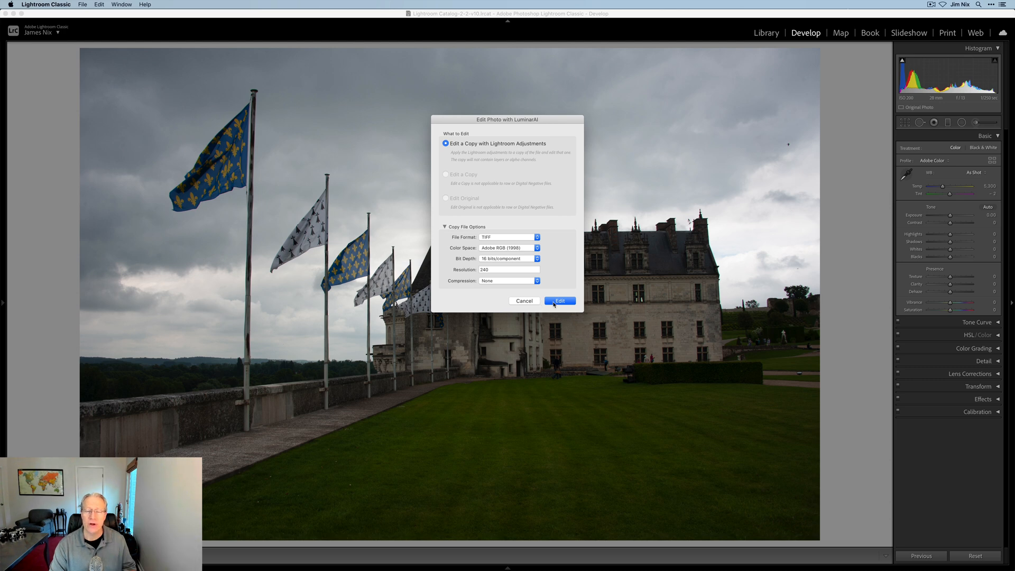
# Close the dialog and set Exposure +0.40, Contrast +19, Highlights -34, Shadows +62, Clarity +30
pyautogui.click(558, 300)
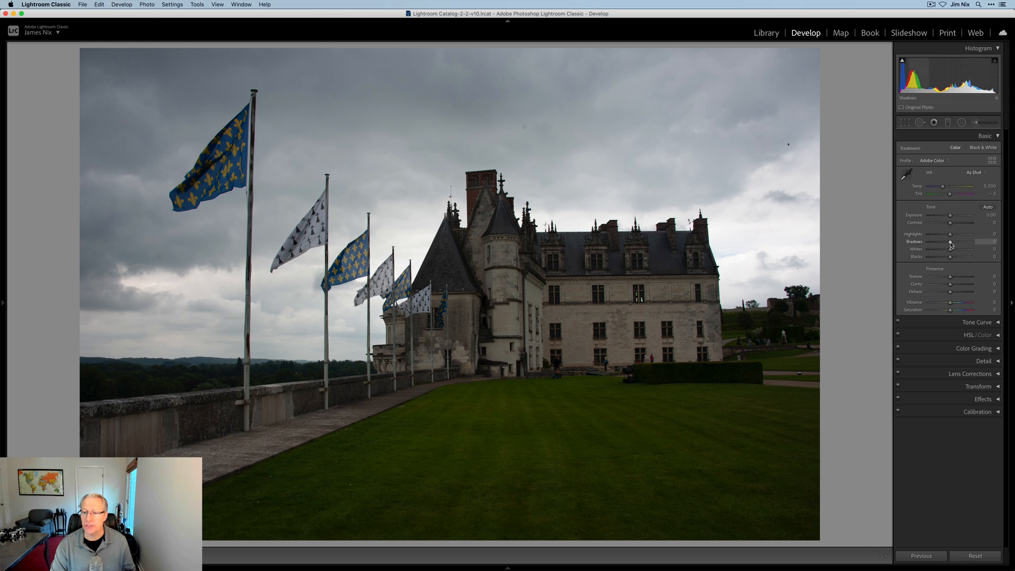
pyautogui.moveTo(950, 241); pyautogui.dragTo(968, 242)
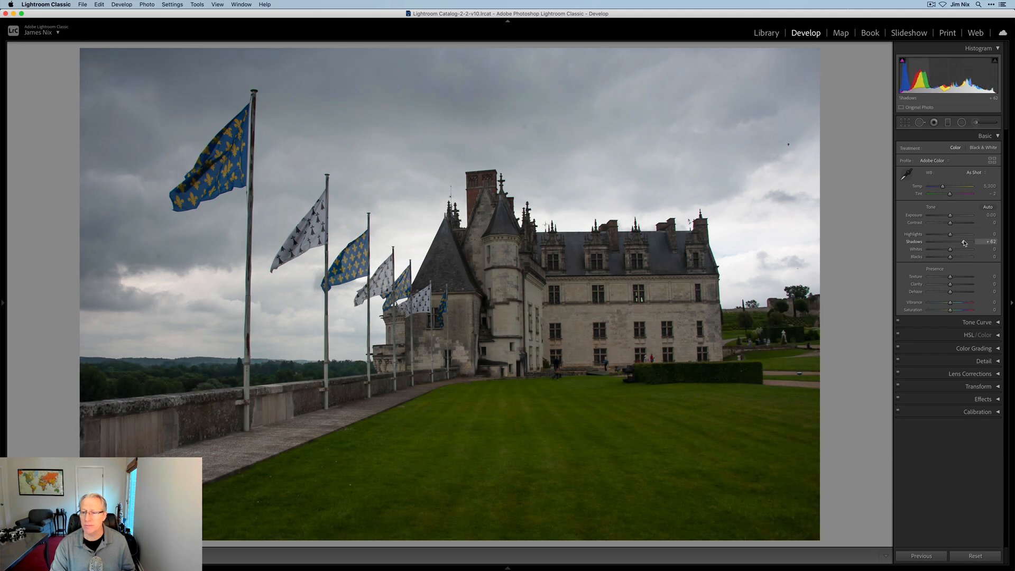
pyautogui.moveTo(964, 222); pyautogui.dragTo(957, 222)
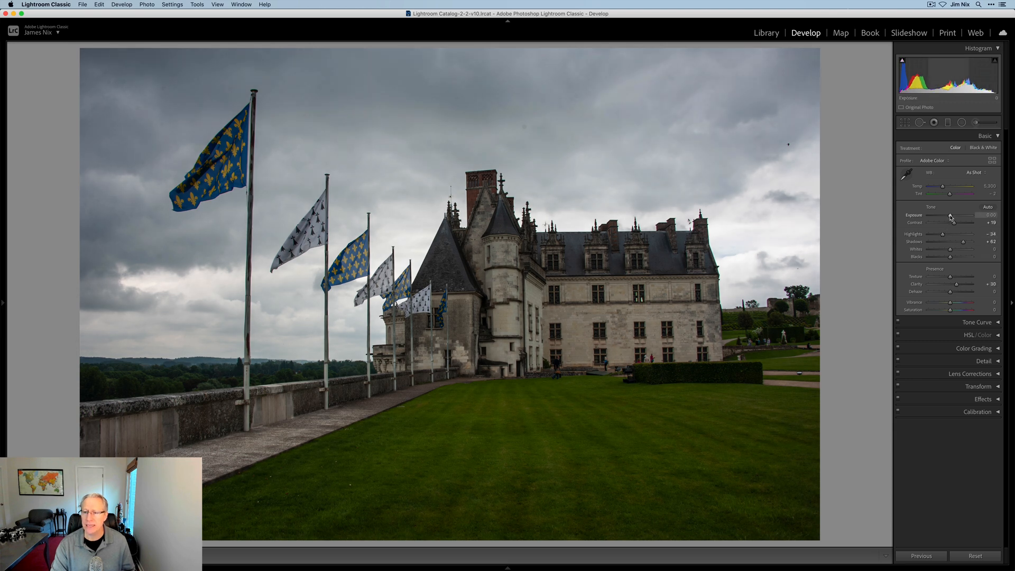
pyautogui.moveTo(951, 215); pyautogui.dragTo(960, 216)
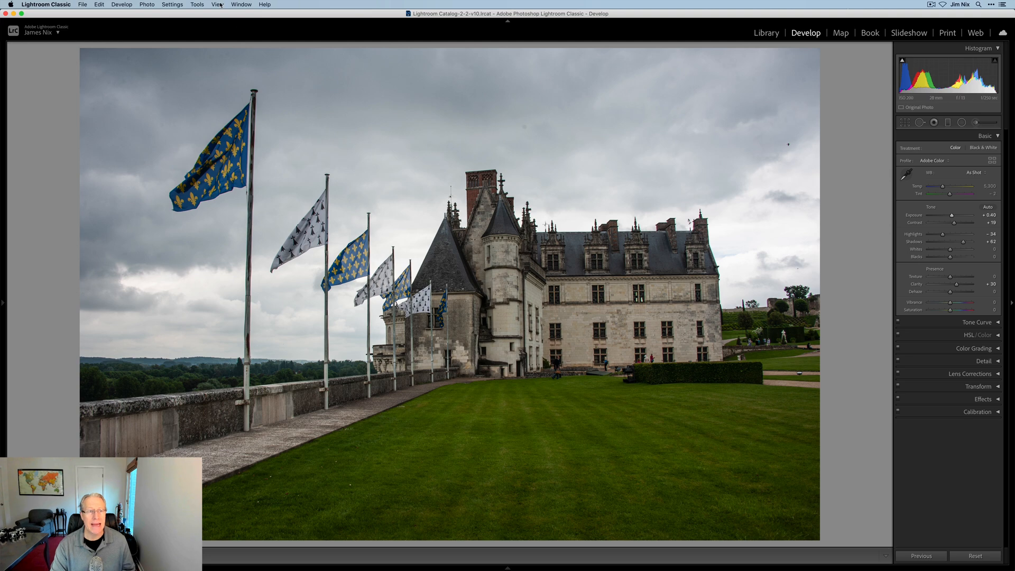
pyautogui.click(146, 5)
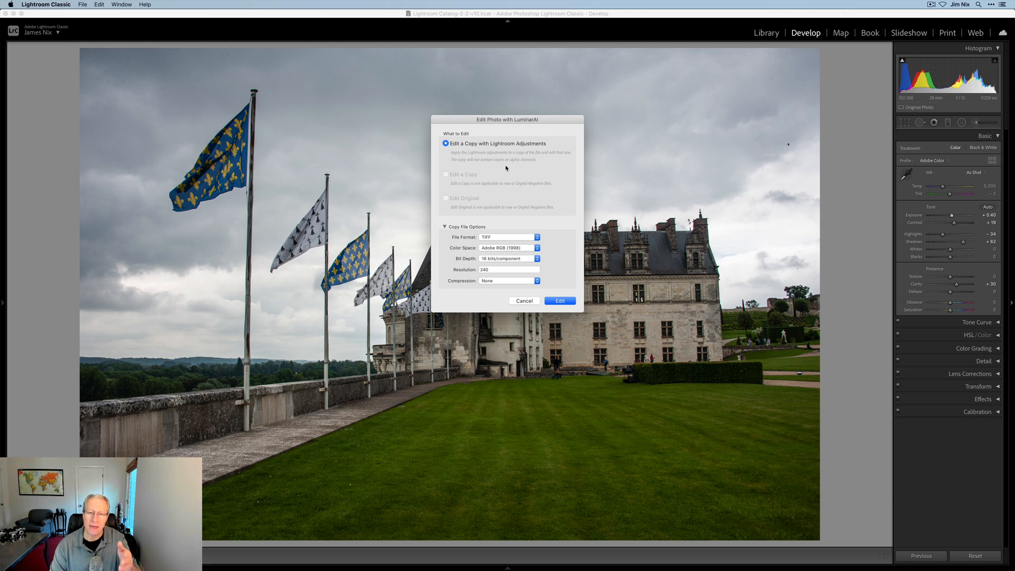
pyautogui.moveTo(497, 167)
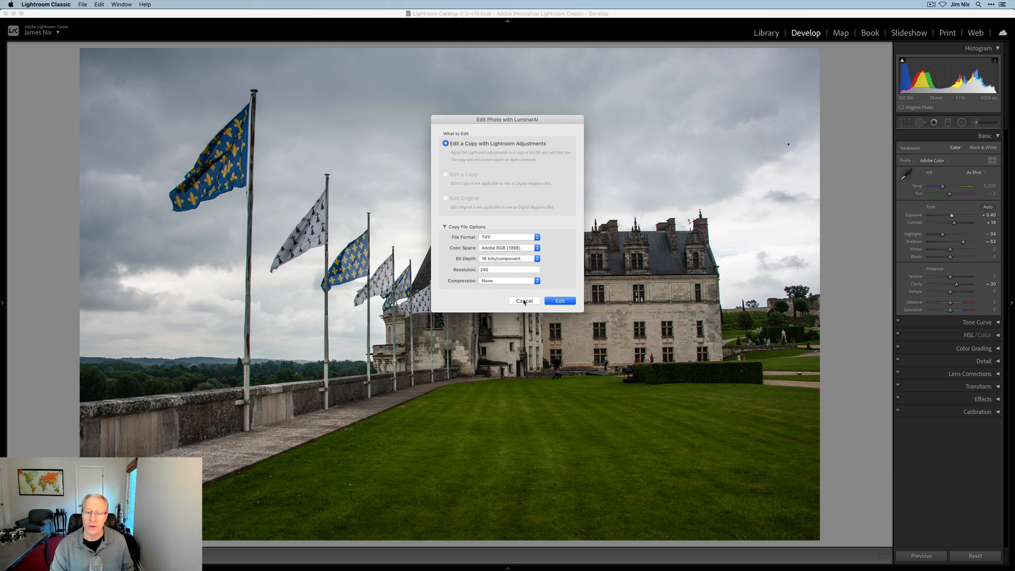
pyautogui.click(524, 301)
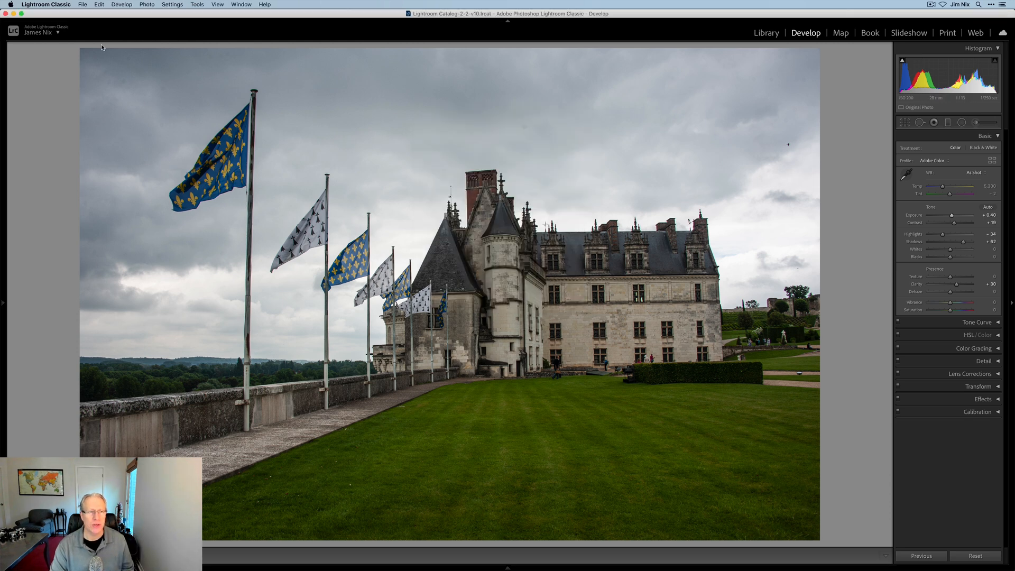
# Export the castle photo with the Luminar AI 'Open Source Files' preset
pyautogui.click(82, 5)
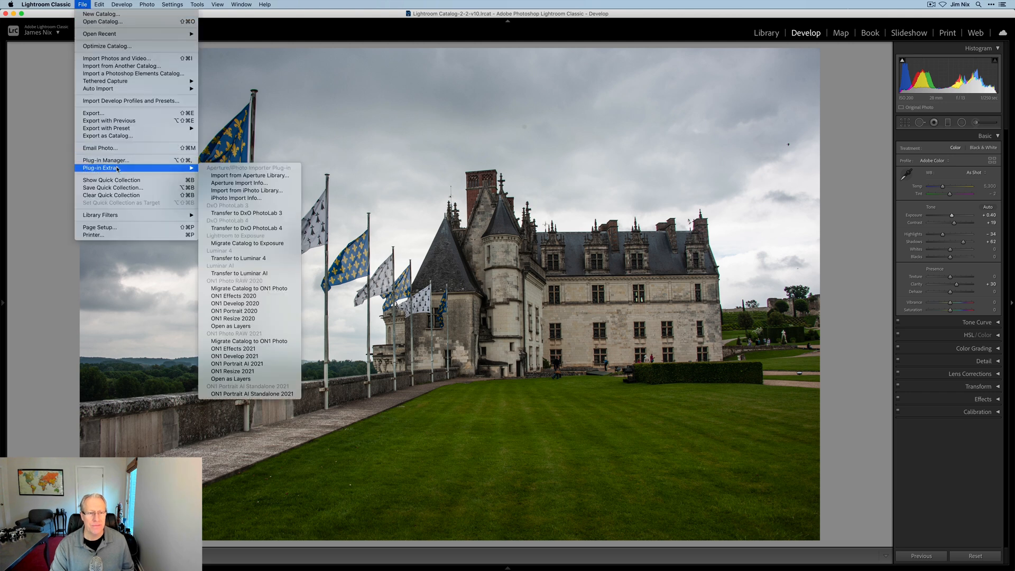
pyautogui.moveTo(239, 273)
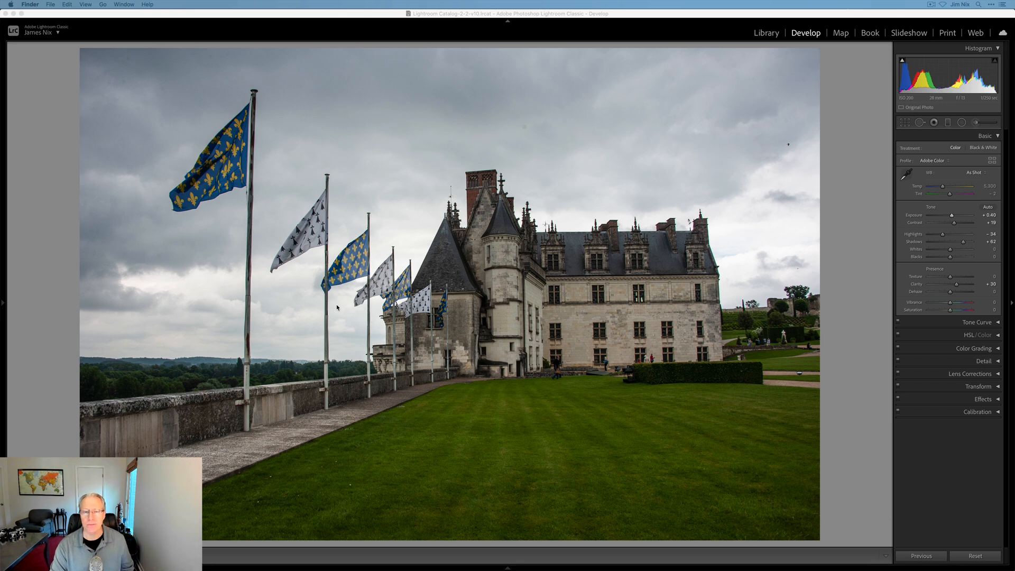
pyautogui.click(83, 5)
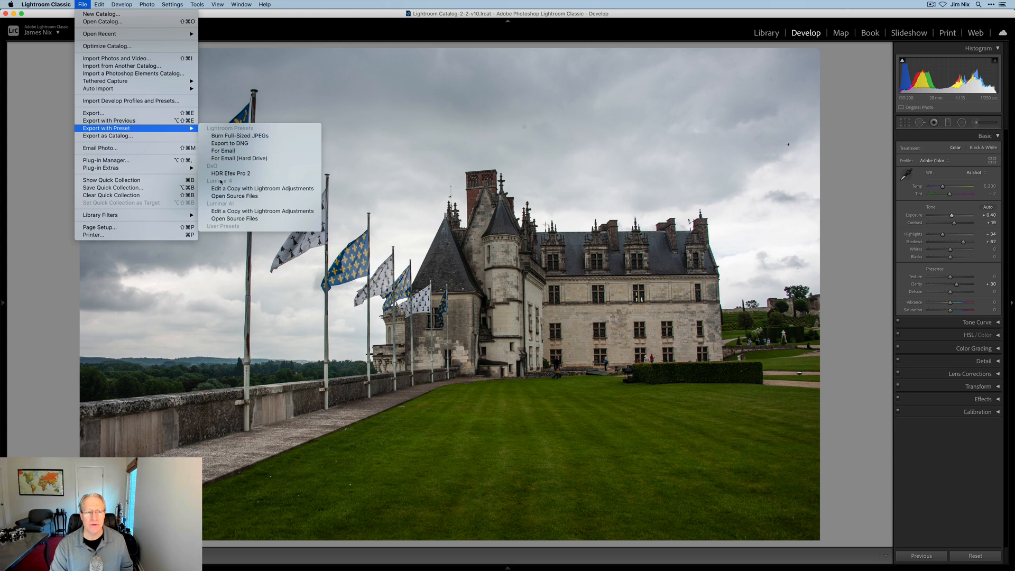
pyautogui.moveTo(261, 211)
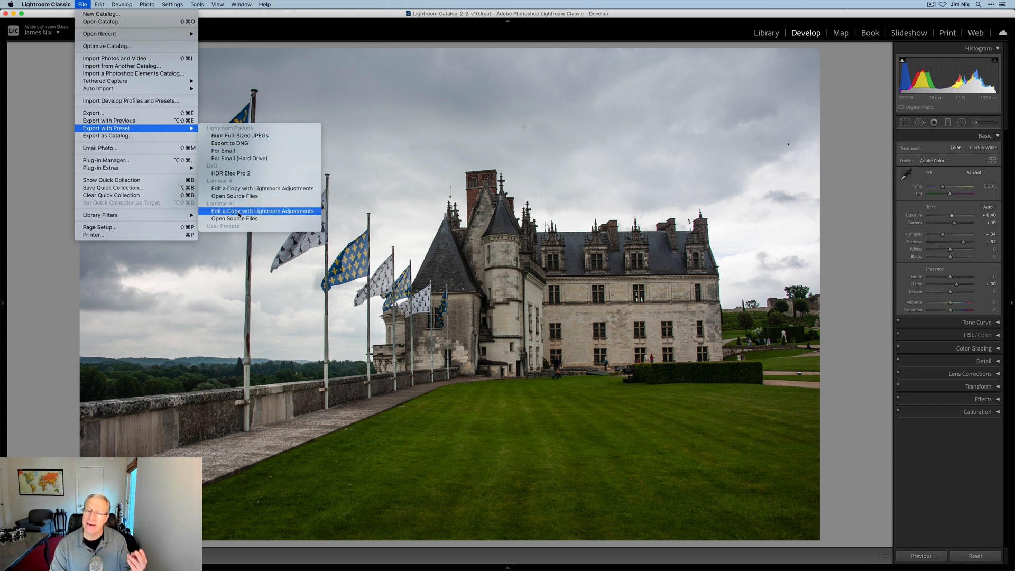
pyautogui.moveTo(235, 219)
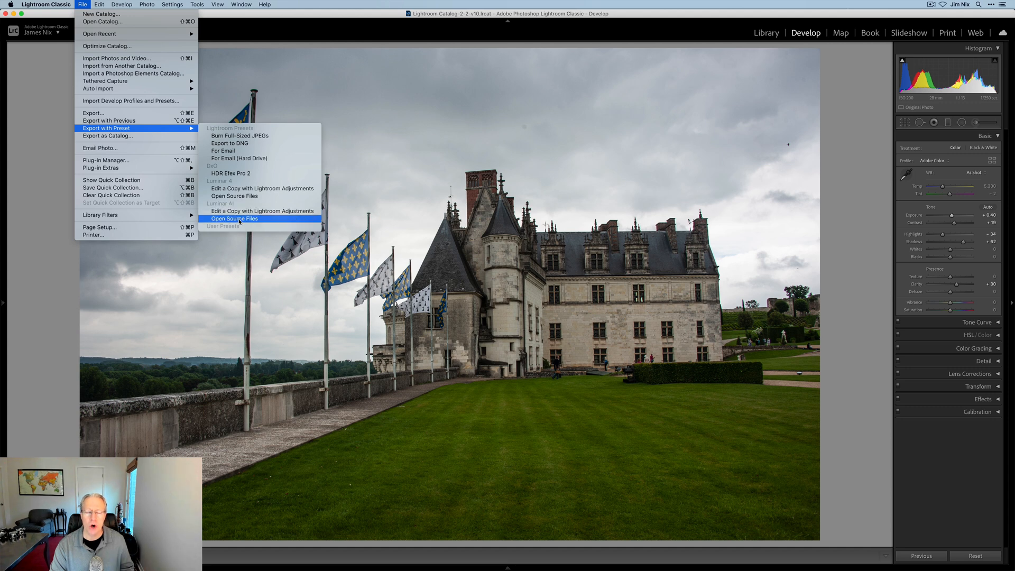
pyautogui.click(235, 219)
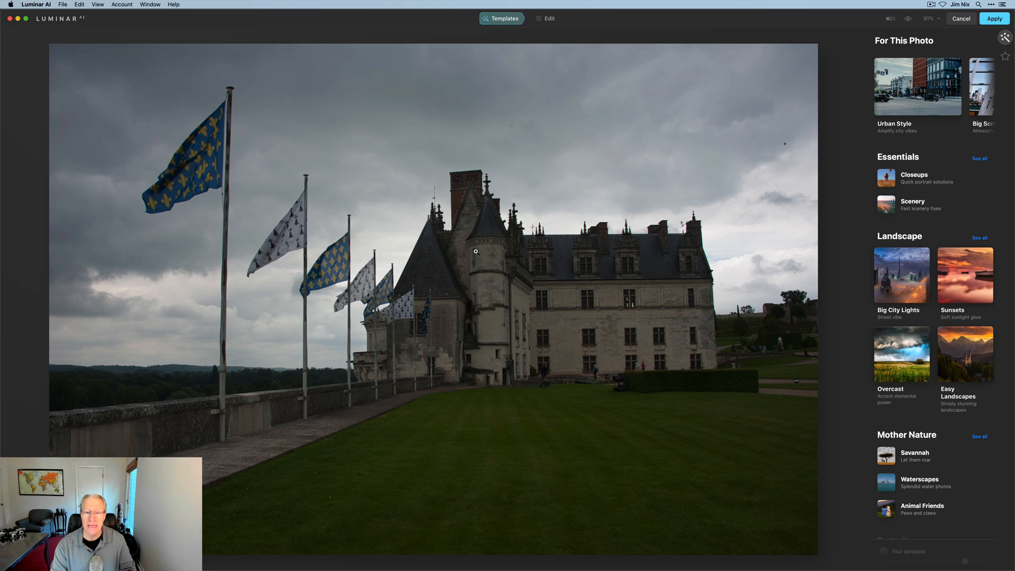
# Switch the castle photo from template suggestions to the manual Edit adjustments
pyautogui.click(548, 18)
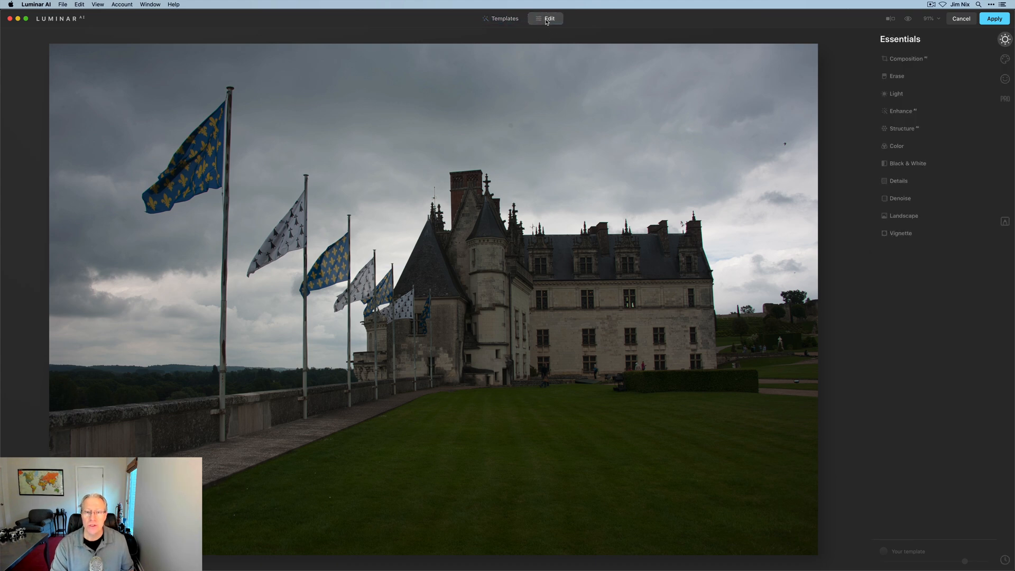
# Raise Enhance Accent strongly, increase Exposure and Smart Contrast, and pull Highlights down
pyautogui.click(901, 110)
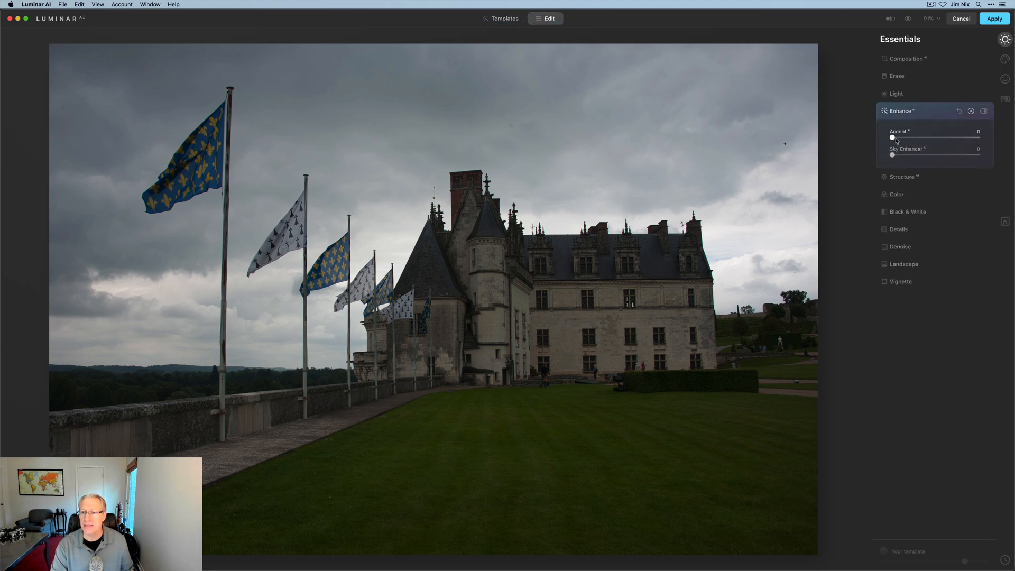
pyautogui.moveTo(891, 137); pyautogui.dragTo(961, 137)
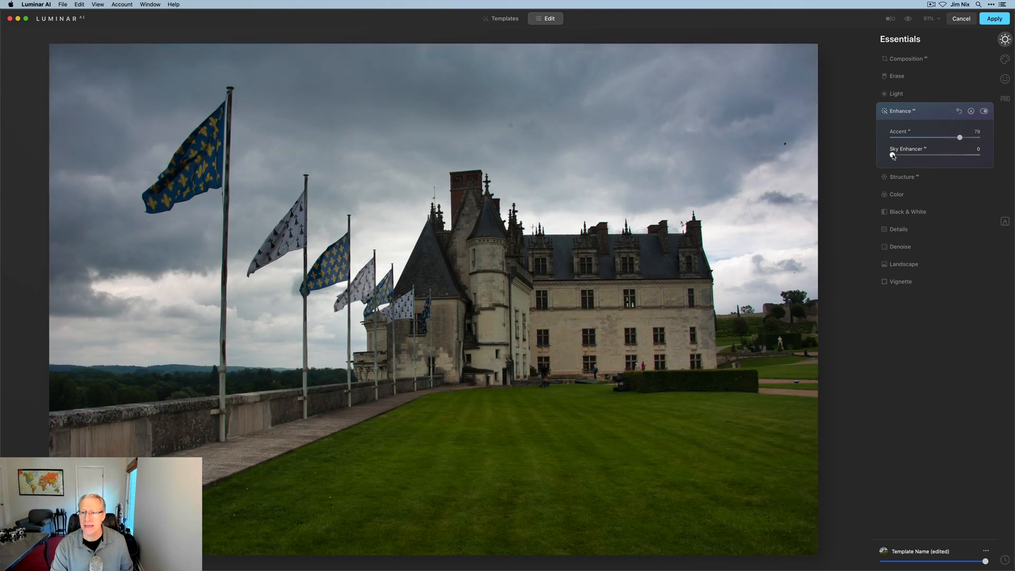
pyautogui.click(897, 93)
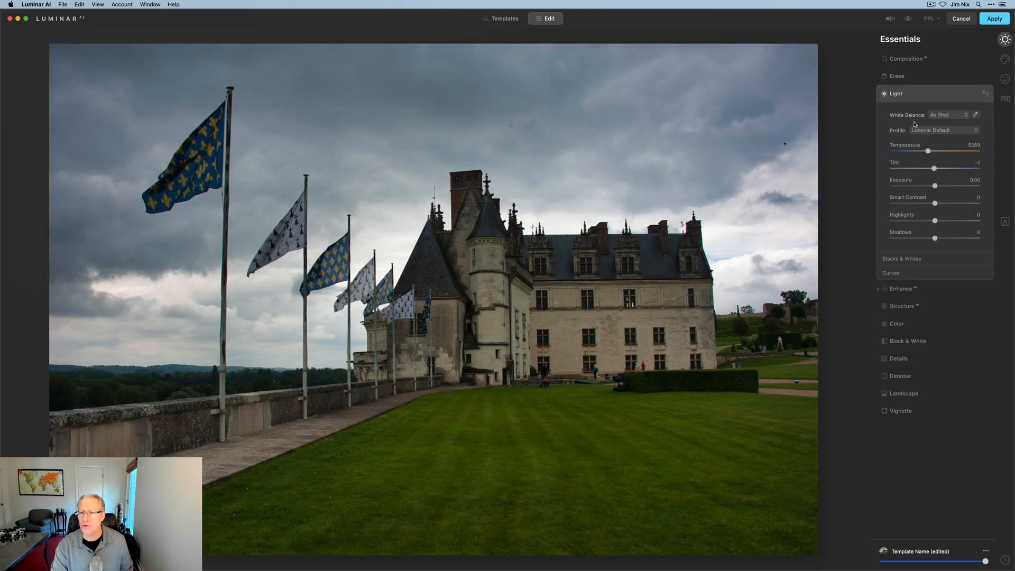
pyautogui.moveTo(934, 186); pyautogui.dragTo(940, 185)
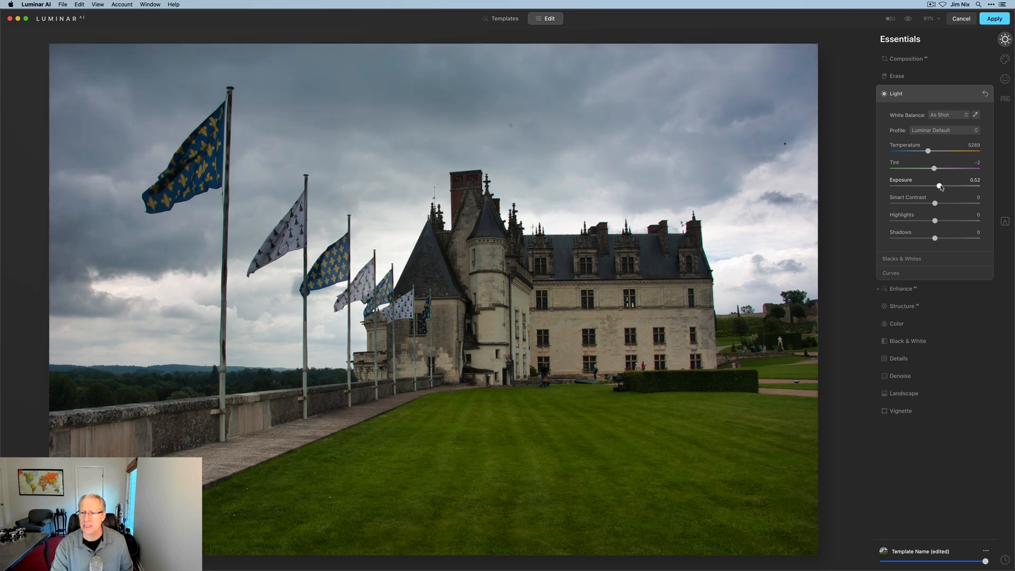
pyautogui.moveTo(939, 186); pyautogui.dragTo(945, 185)
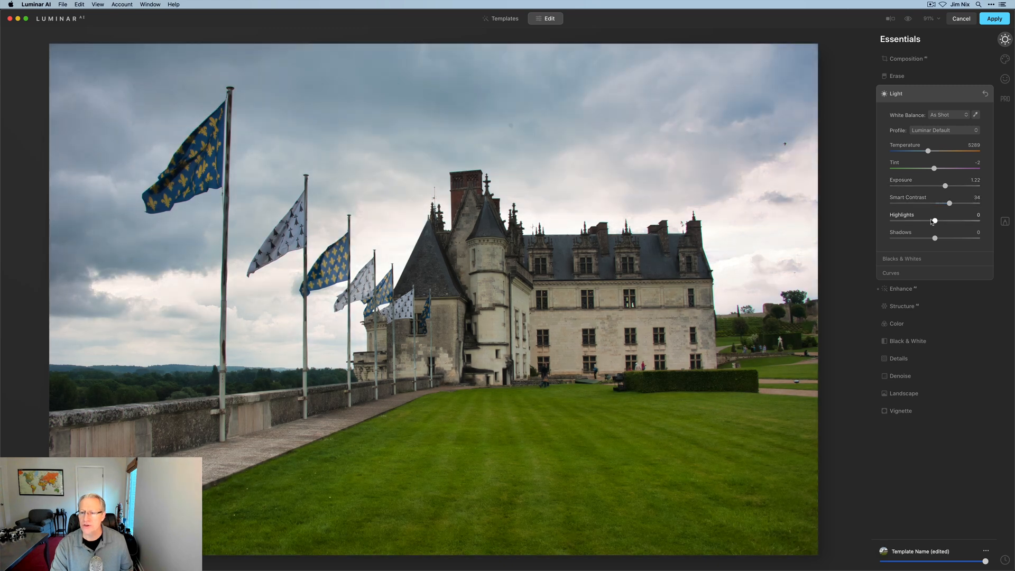
pyautogui.moveTo(934, 220); pyautogui.dragTo(919, 220)
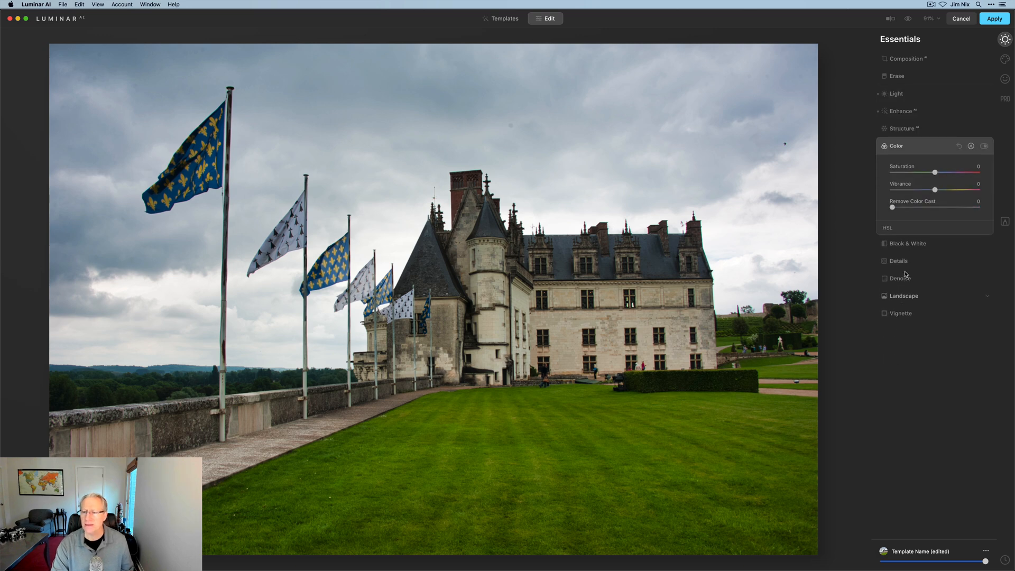
# Lower yellow and green saturation in the HSL Saturation controls, then apply the edits
pyautogui.click(888, 227)
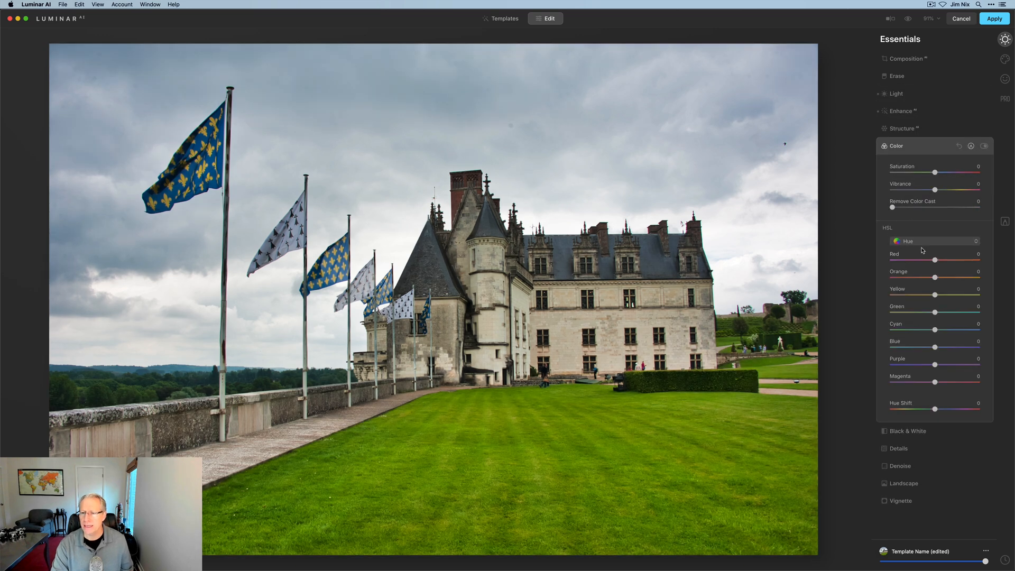
pyautogui.click(934, 241)
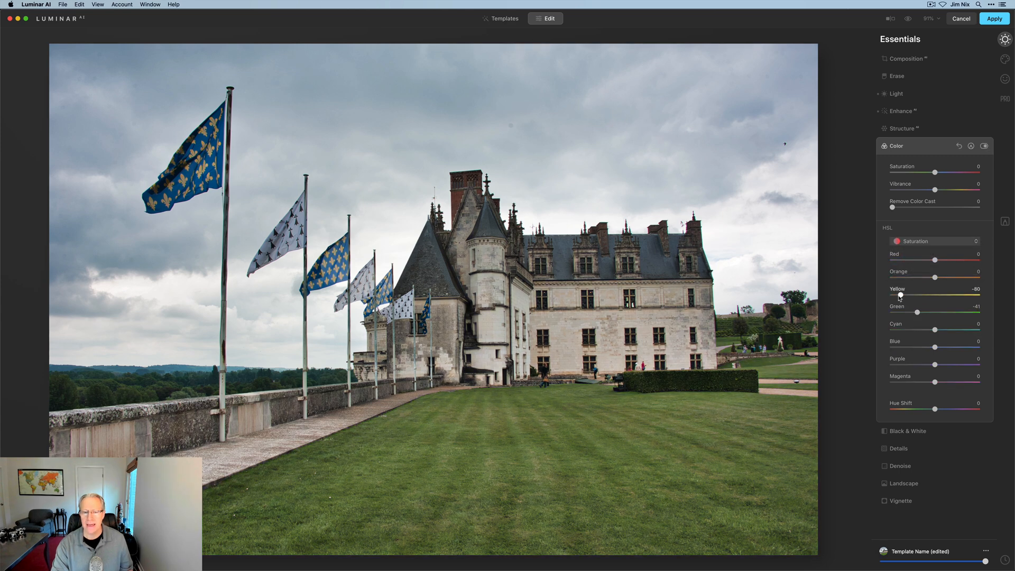
pyautogui.moveTo(899, 296); pyautogui.dragTo(901, 296)
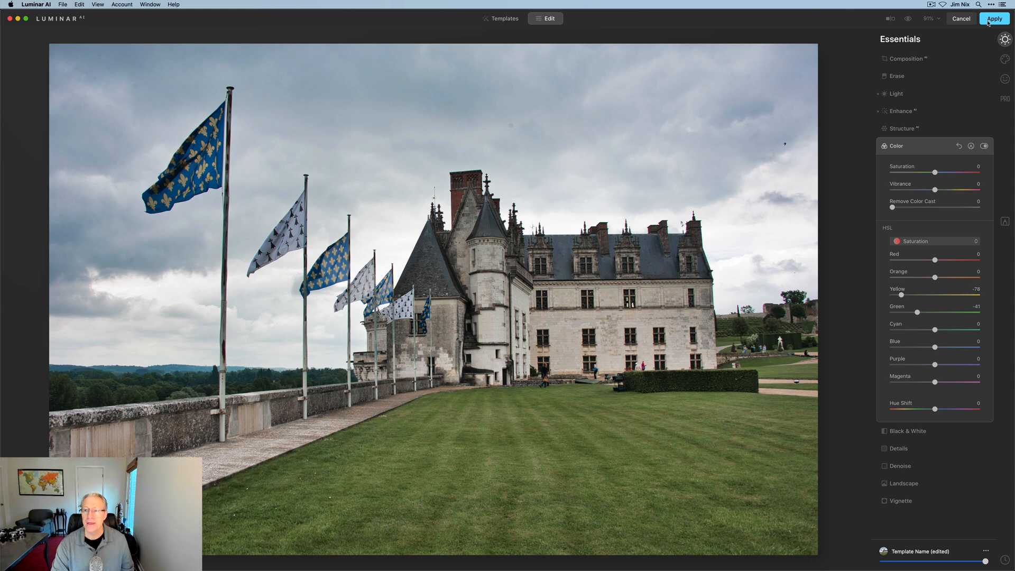
pyautogui.click(994, 18)
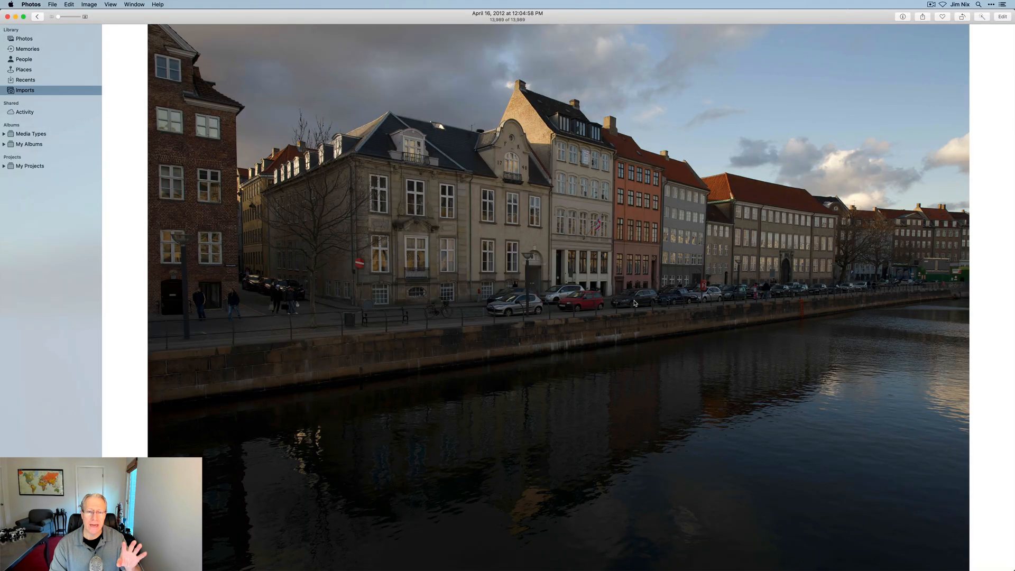
pyautogui.moveTo(817, 126)
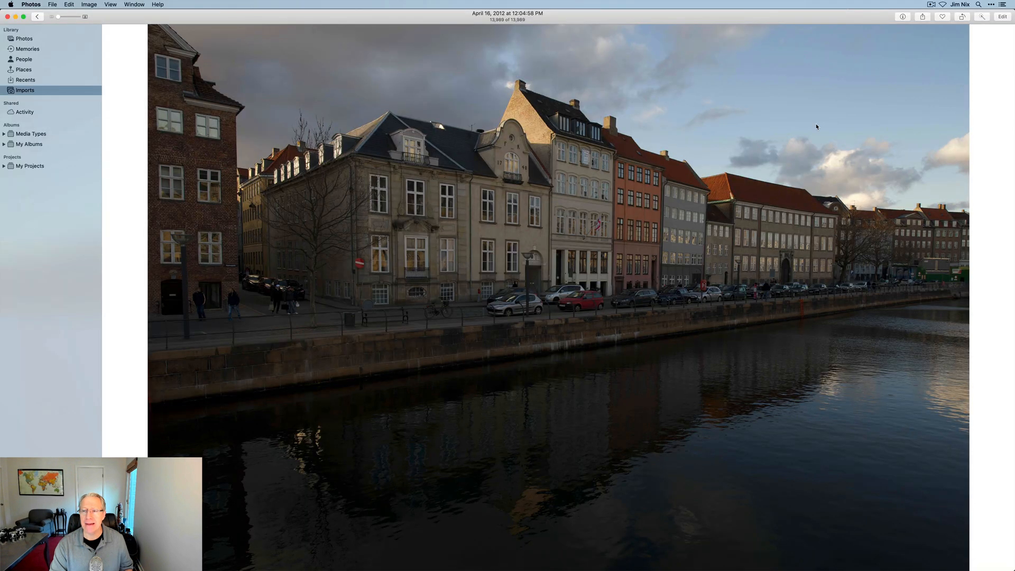
# Edit the canal photo in Photos and choose Luminar AI from the Extensions menu
pyautogui.click(1002, 16)
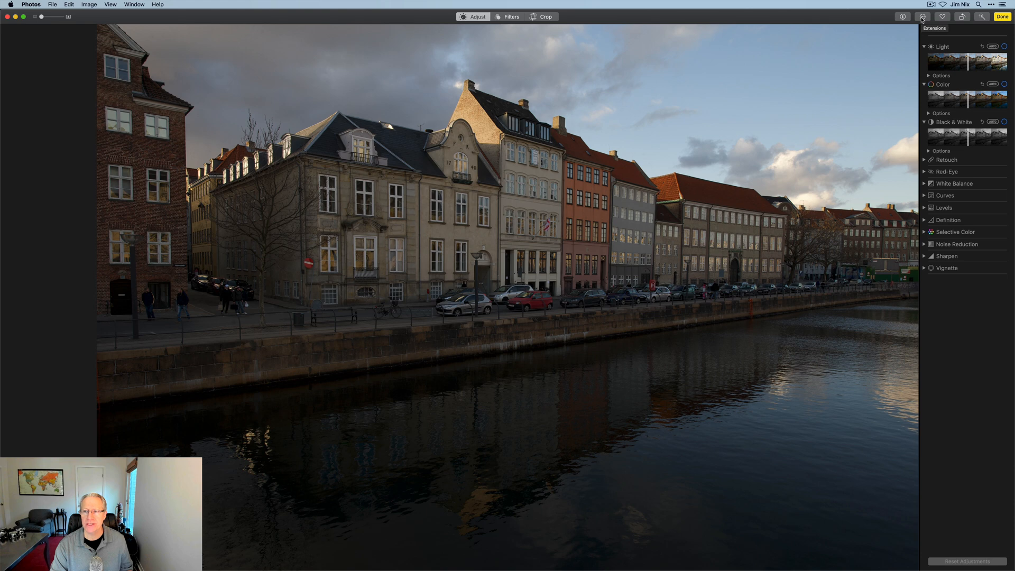
pyautogui.click(922, 17)
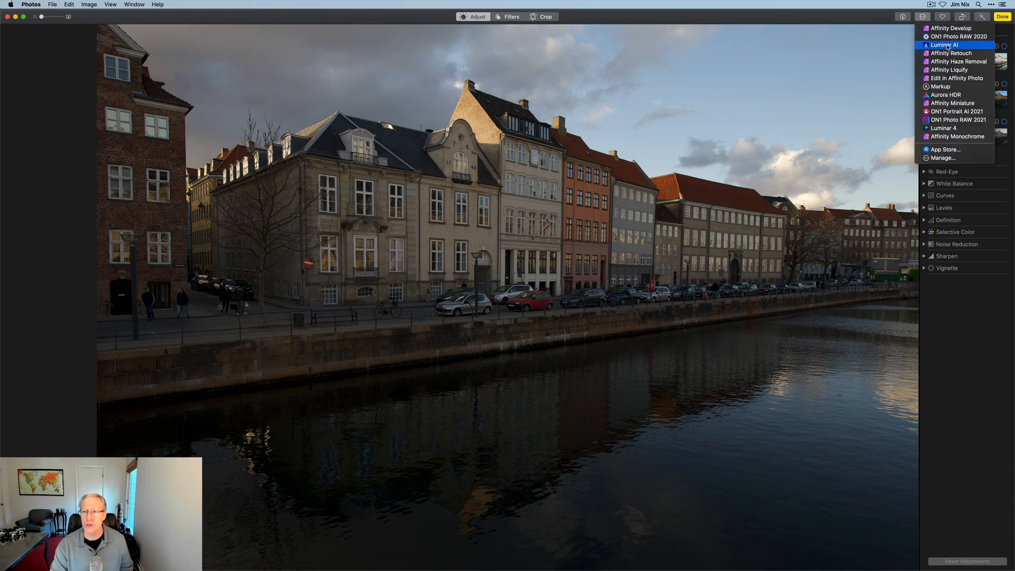
pyautogui.click(945, 44)
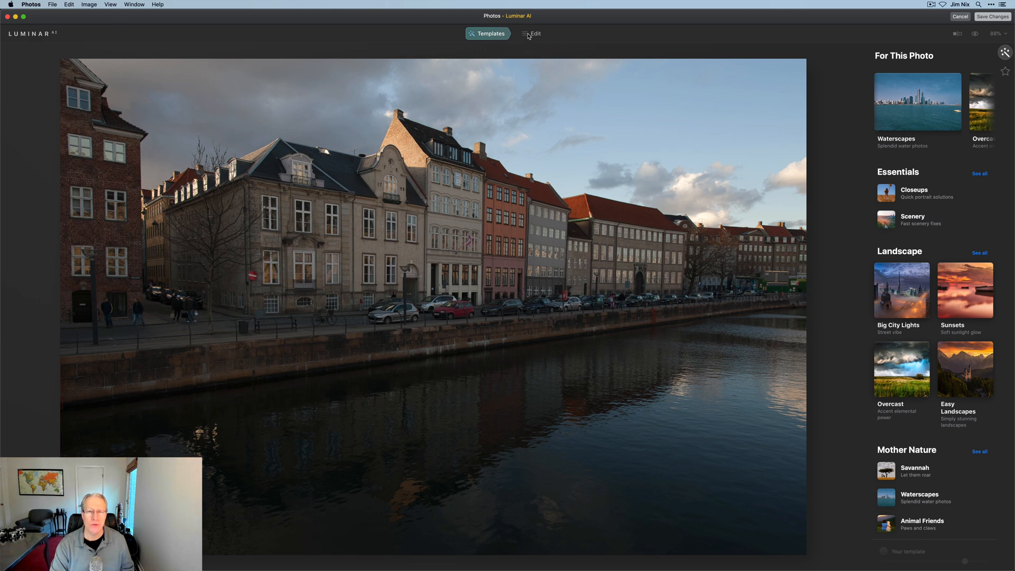
# Boost Accent, add contrast, lower Highlights, lift Shadows, and save changes back to Photos
pyautogui.click(534, 32)
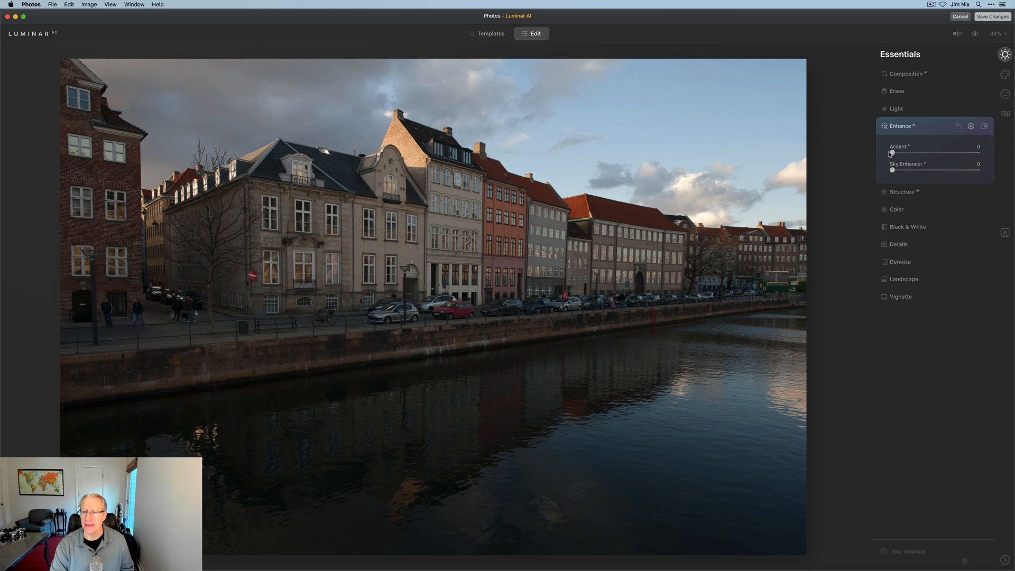
pyautogui.moveTo(892, 152); pyautogui.dragTo(948, 152)
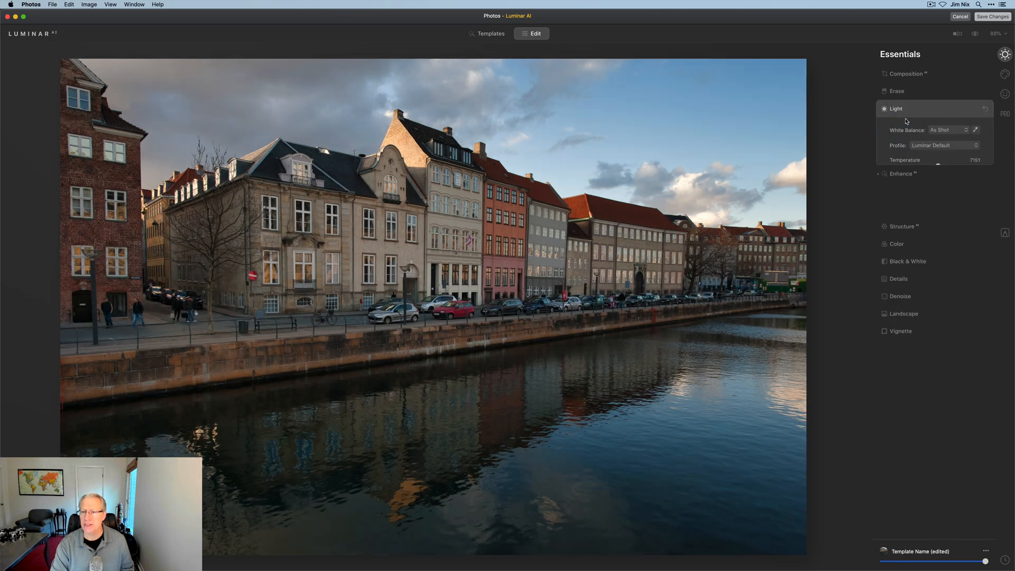
pyautogui.click(896, 108)
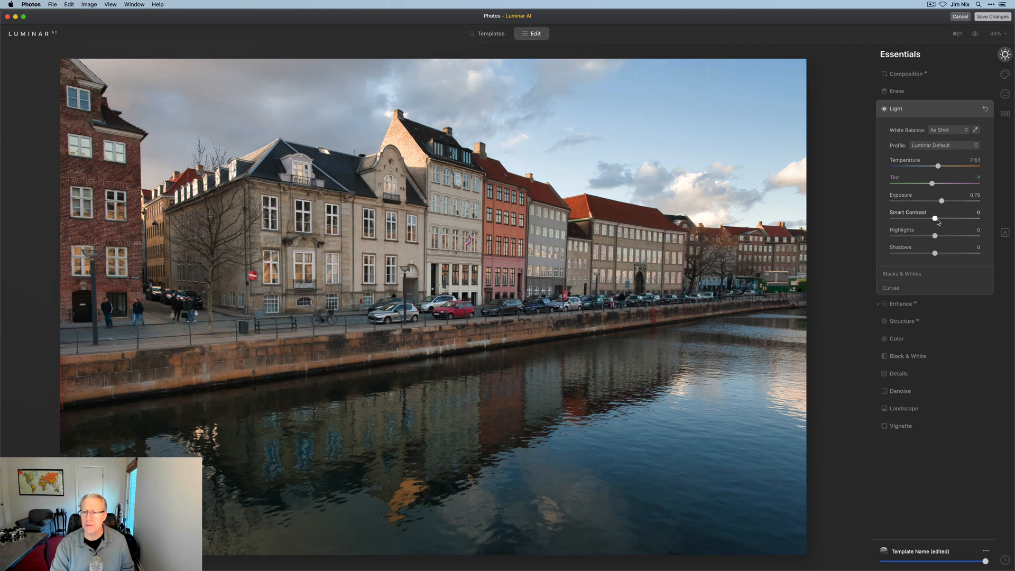
pyautogui.moveTo(965, 236); pyautogui.dragTo(924, 236)
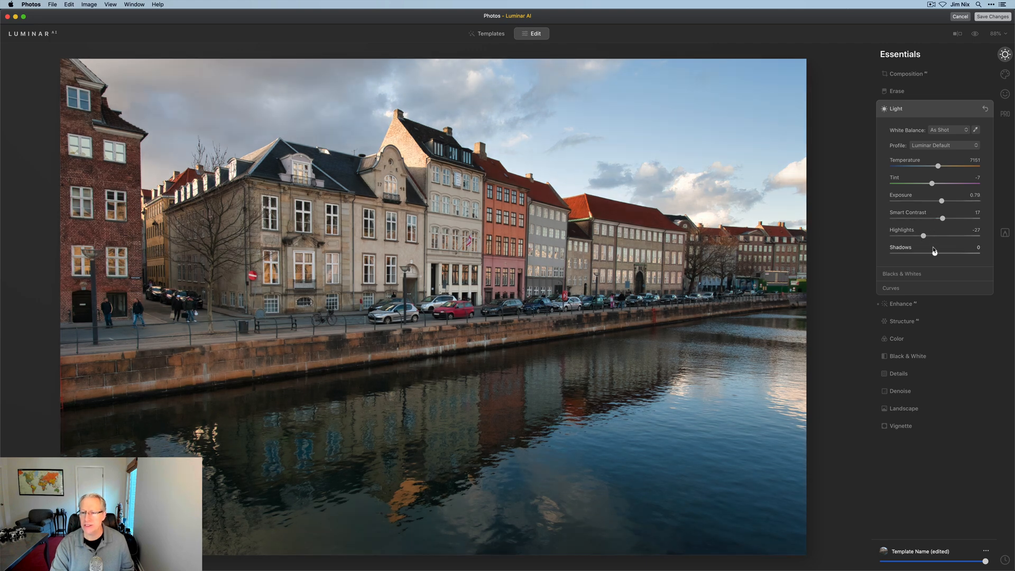
pyautogui.moveTo(935, 253); pyautogui.dragTo(943, 253)
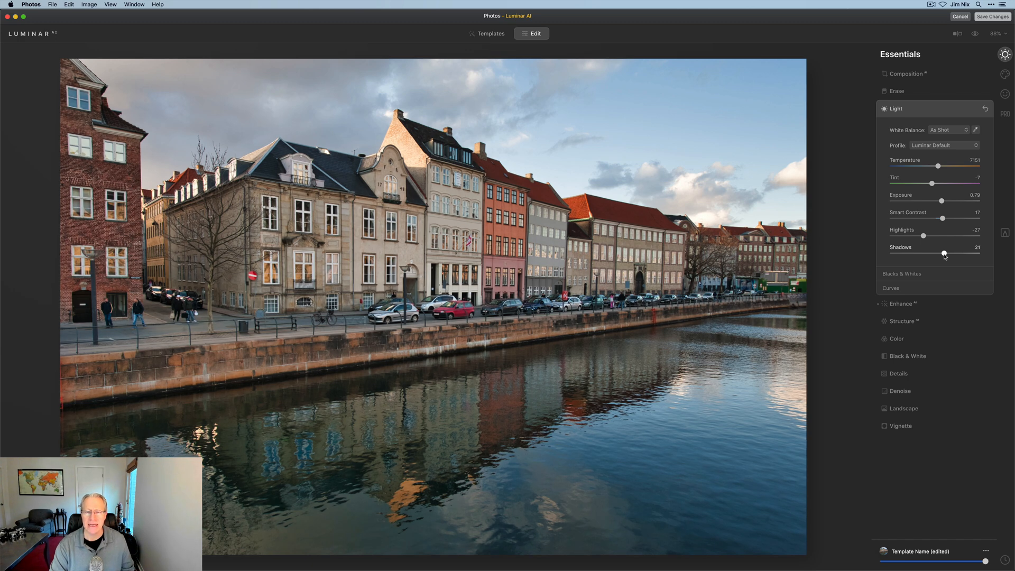
pyautogui.moveTo(870, 274)
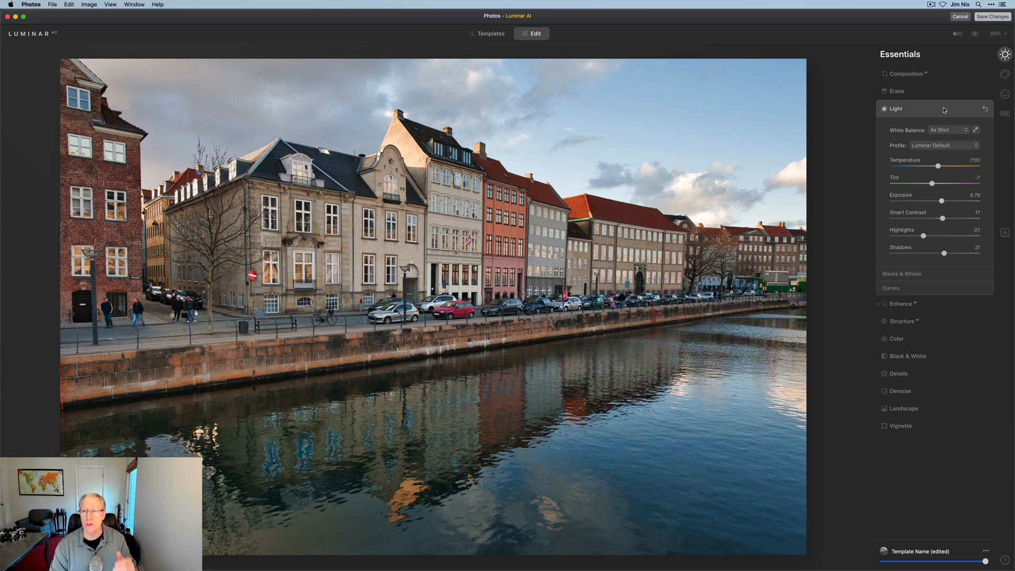
pyautogui.click(993, 17)
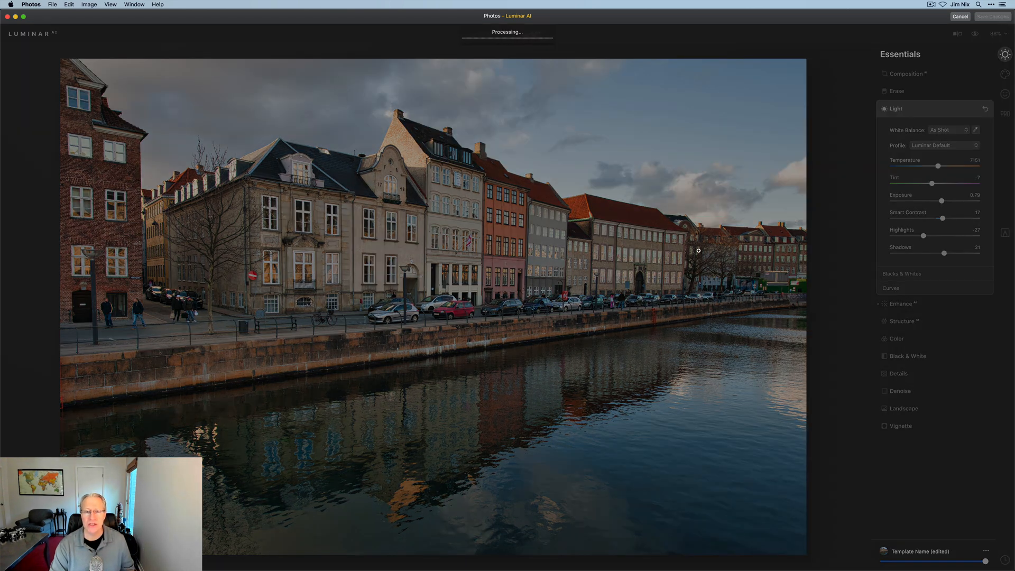